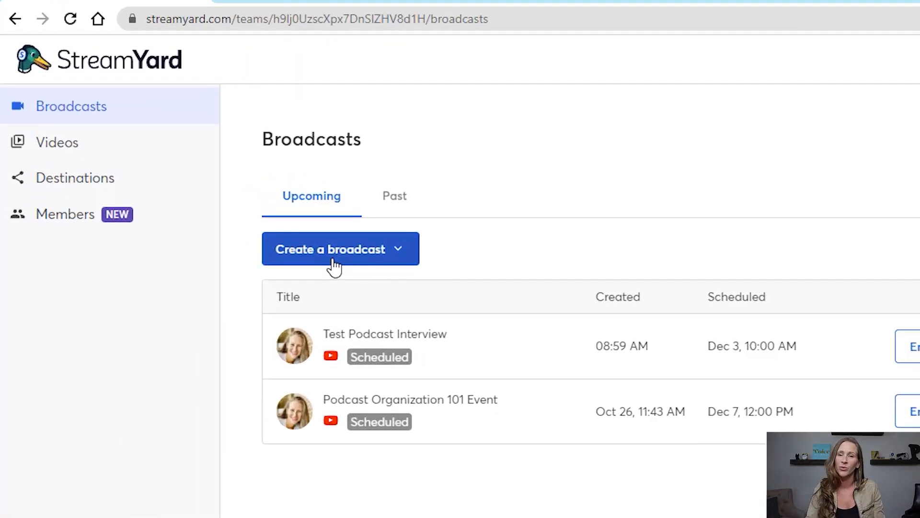
Start a new broadcast from the Create a broadcast menu.
click(340, 248)
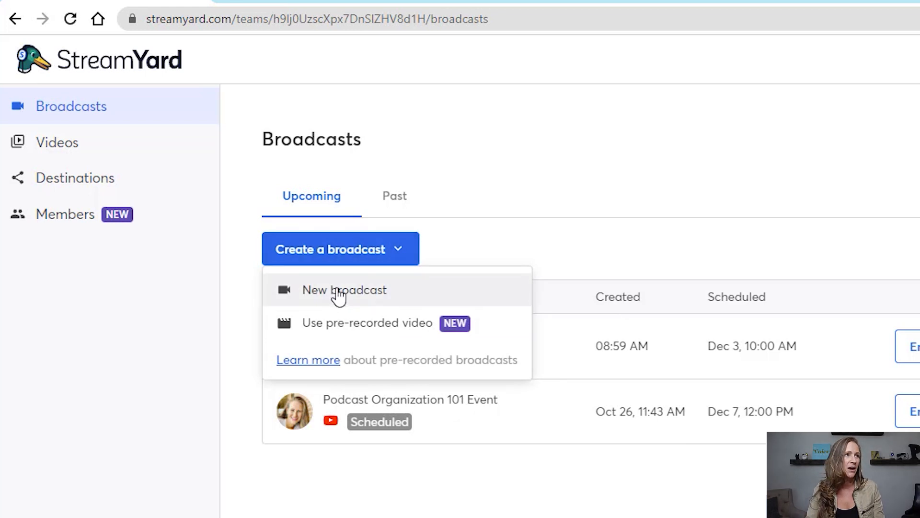
click(344, 290)
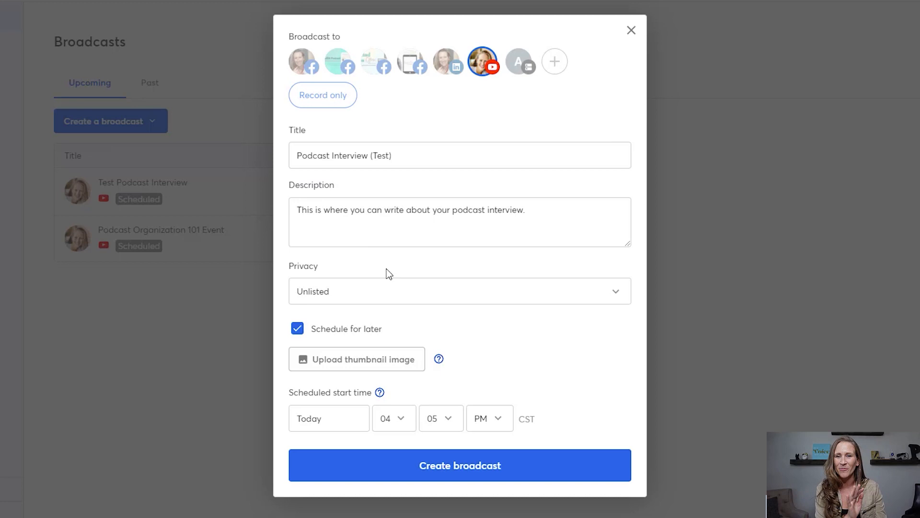
mouse_move(481, 61)
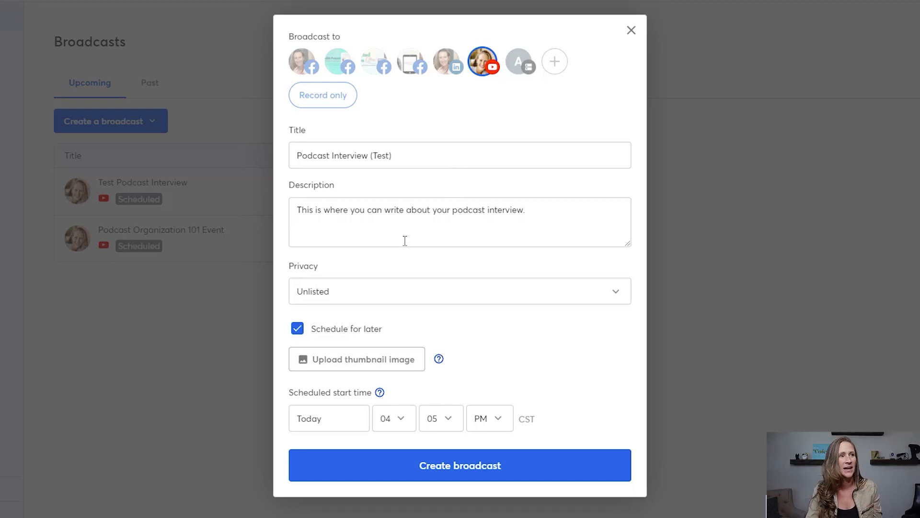
mouse_move(420, 193)
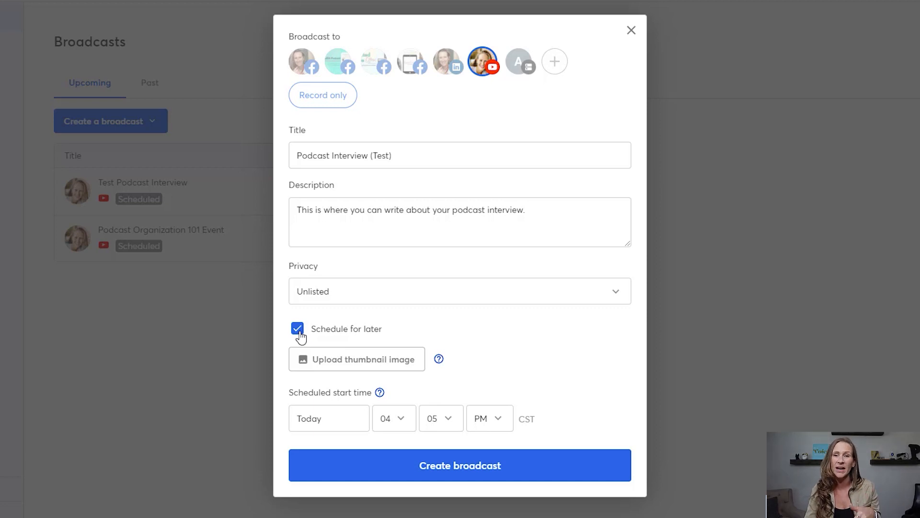
Create the broadcast with scheduling turned off and enter the studio without camera or mic.
click(297, 328)
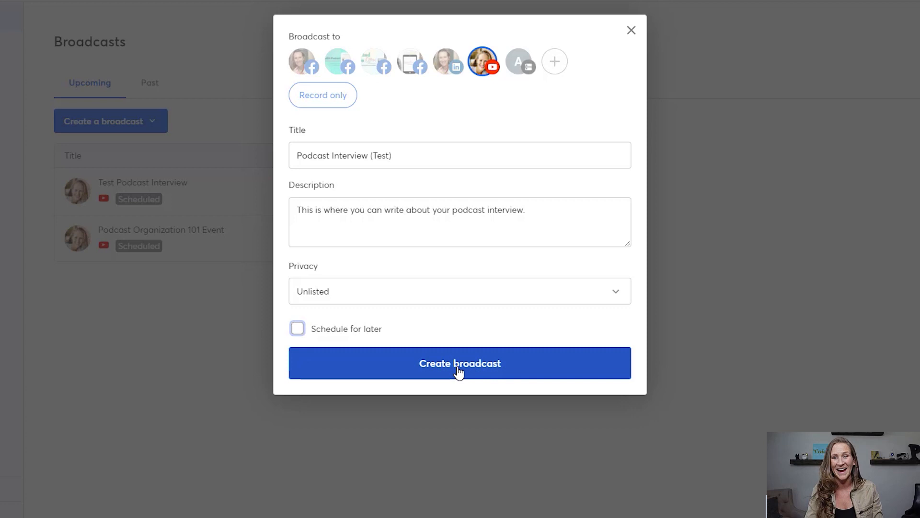
click(459, 363)
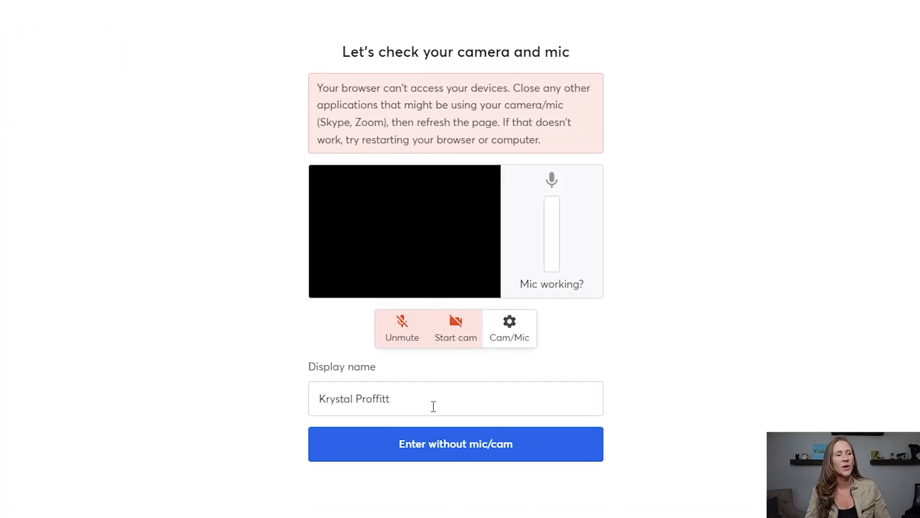
mouse_move(456, 444)
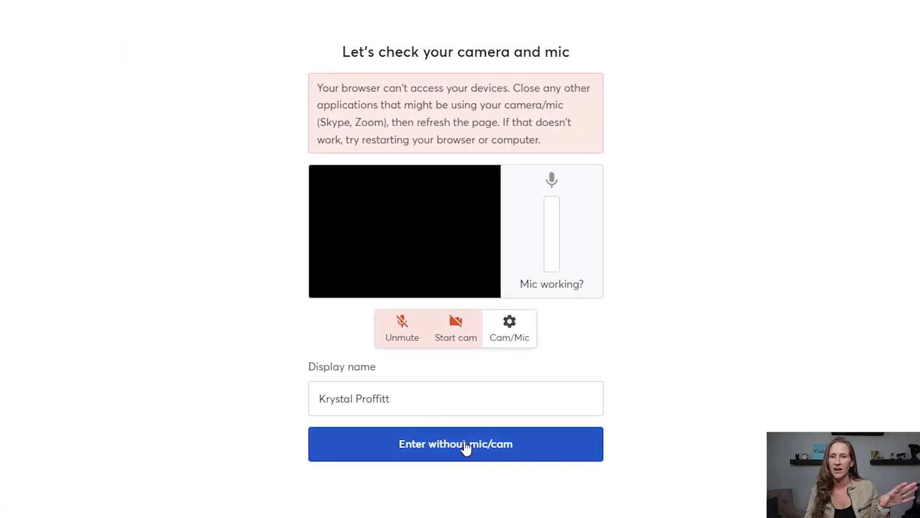
click(455, 443)
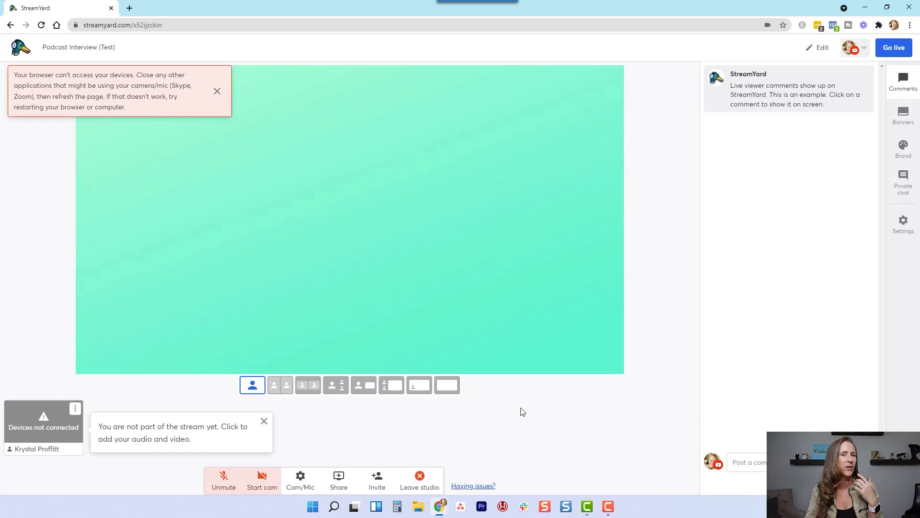
Dismiss the red camera and microphone access warning in the studio.
click(216, 91)
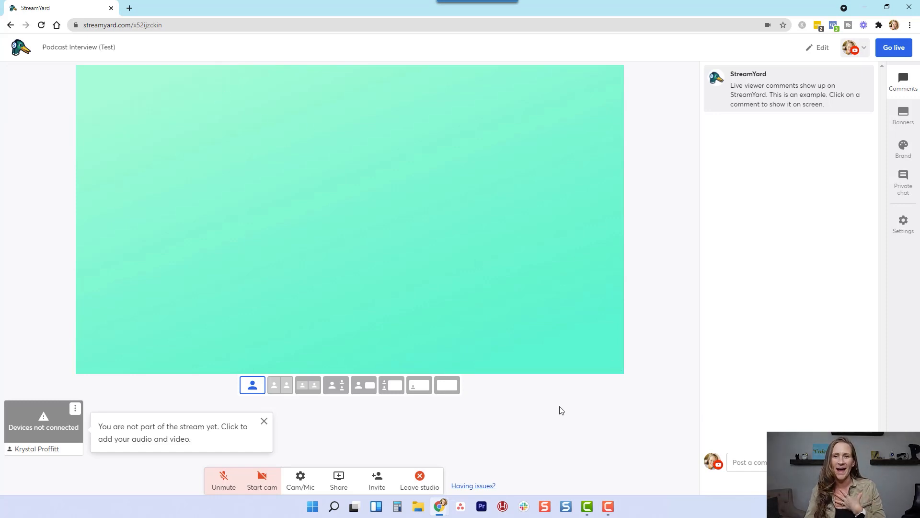
mouse_move(540, 450)
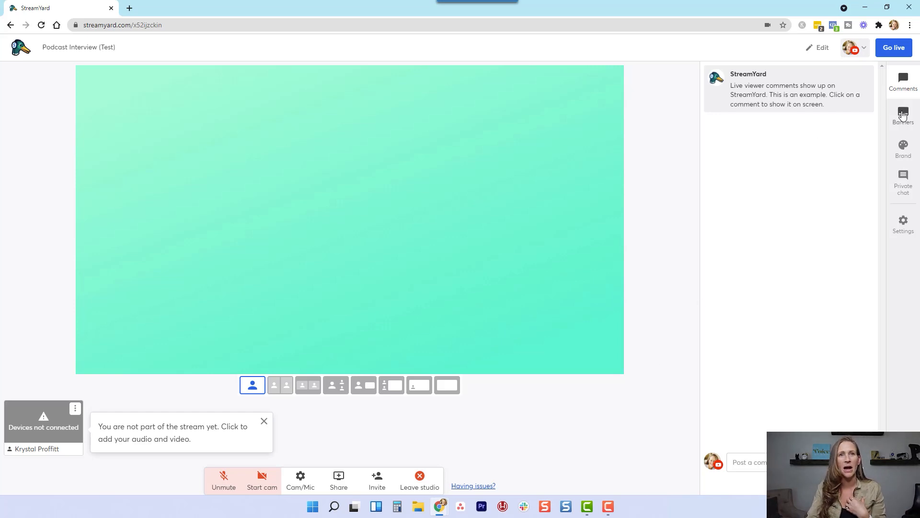
In Banners, browse the folders, then create and open a 'Podcast Guests' folder.
click(902, 114)
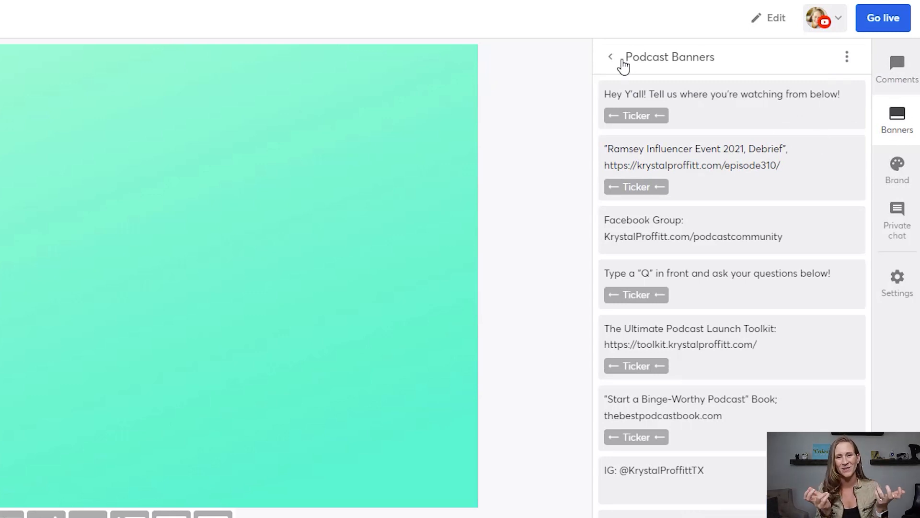
mouse_move(666, 67)
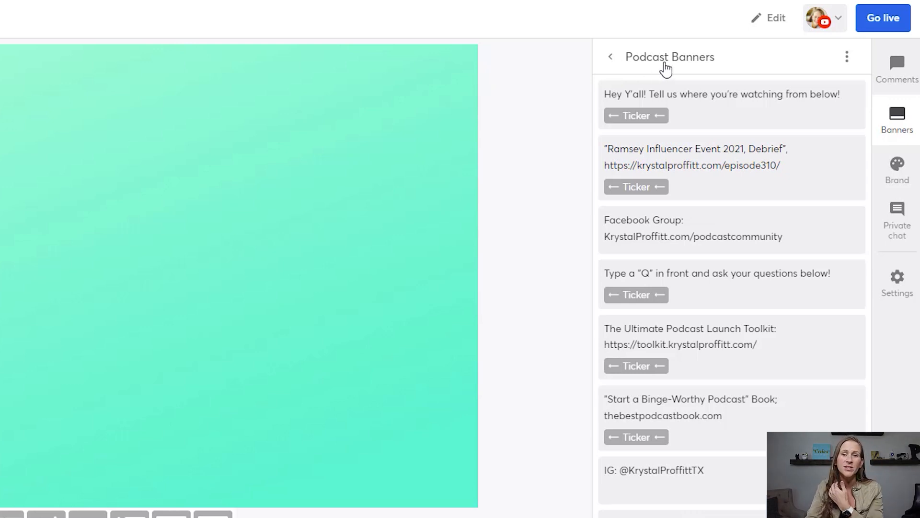
click(610, 57)
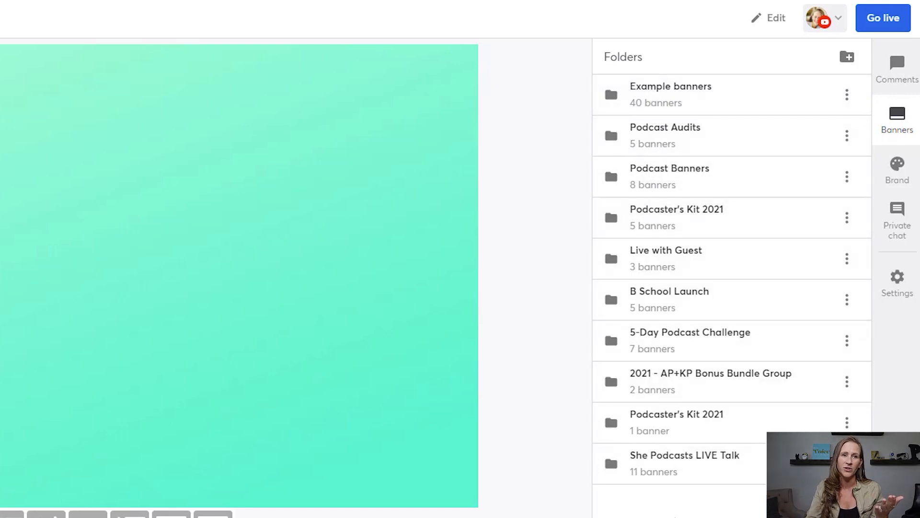
mouse_move(708, 159)
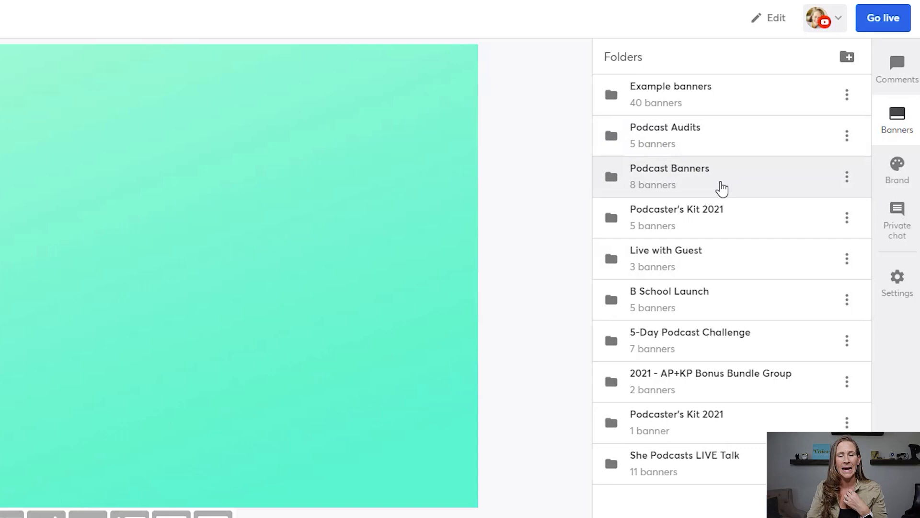
click(669, 176)
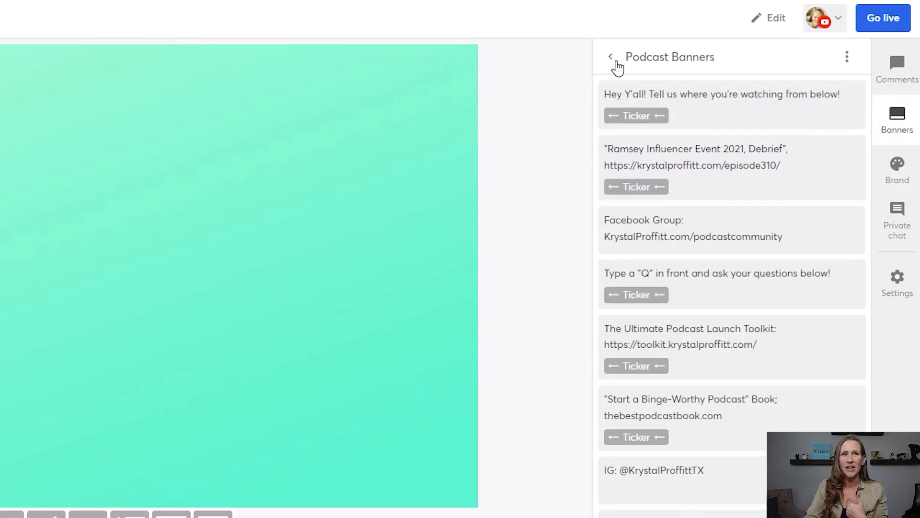
mouse_move(628, 62)
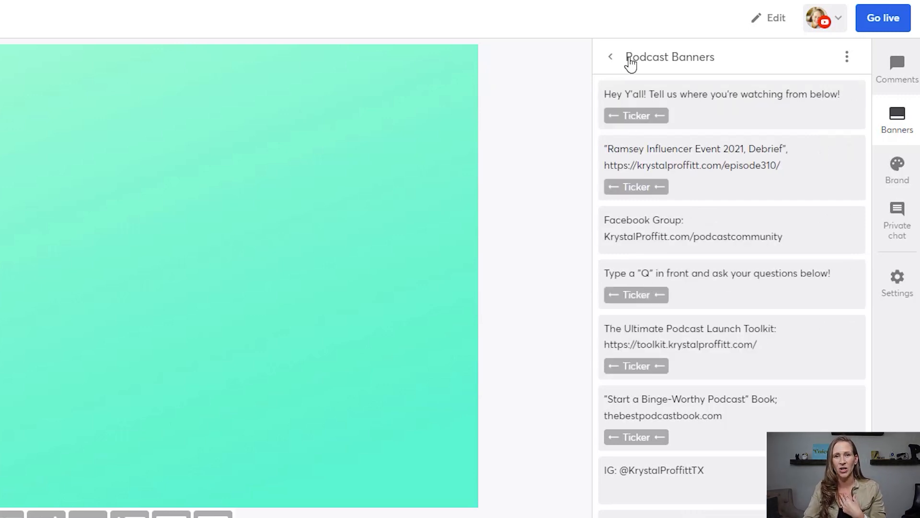
mouse_move(655, 64)
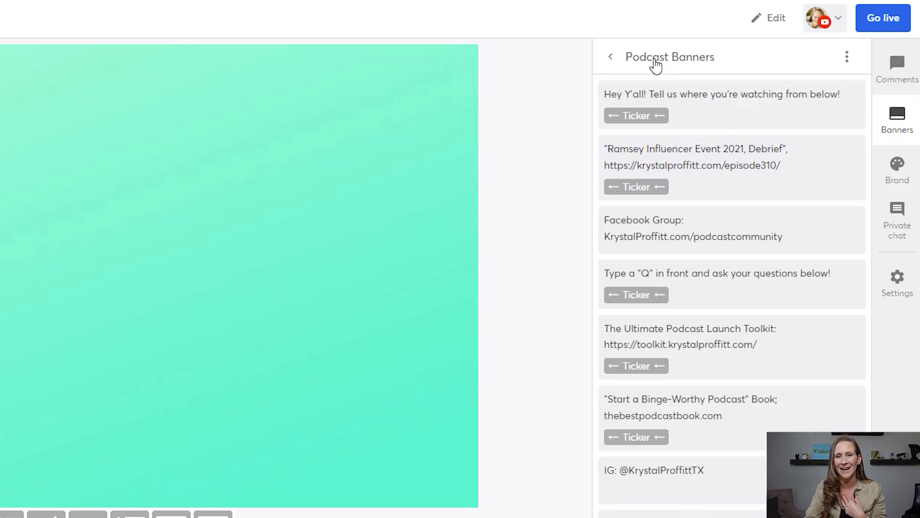
mouse_move(645, 67)
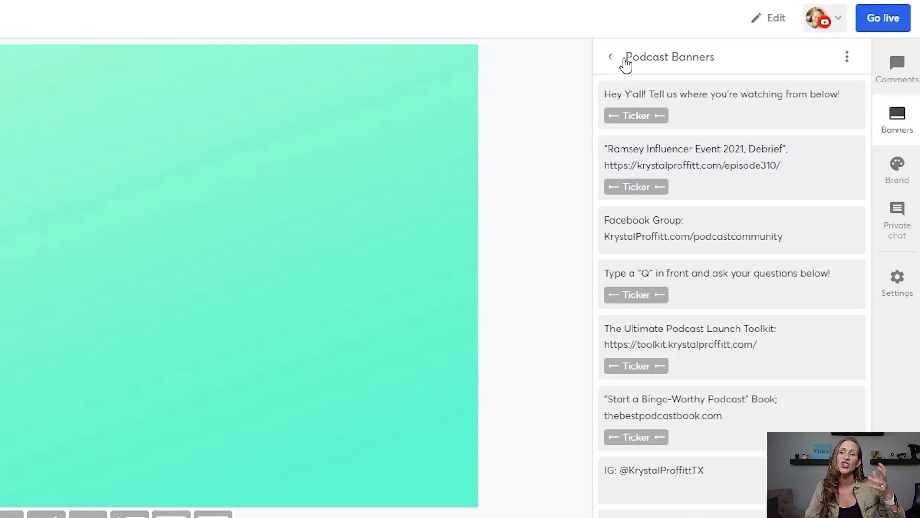
click(610, 57)
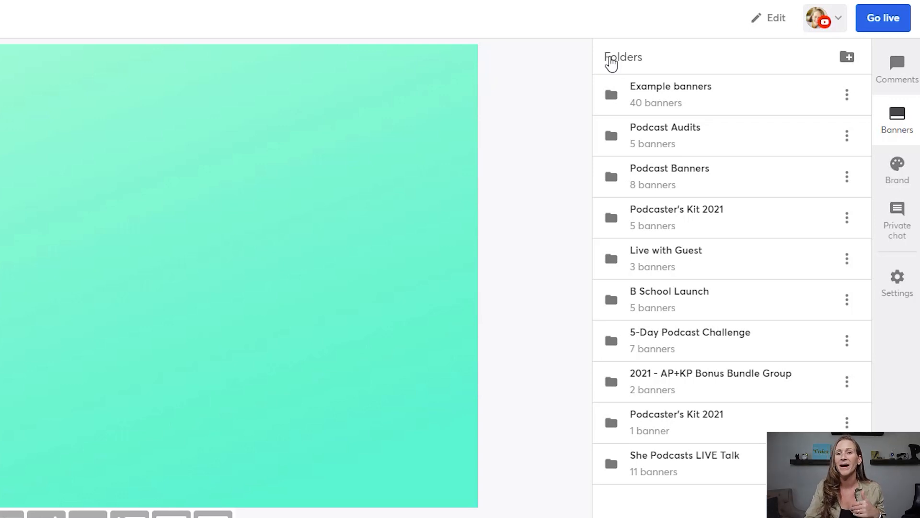
mouse_move(847, 88)
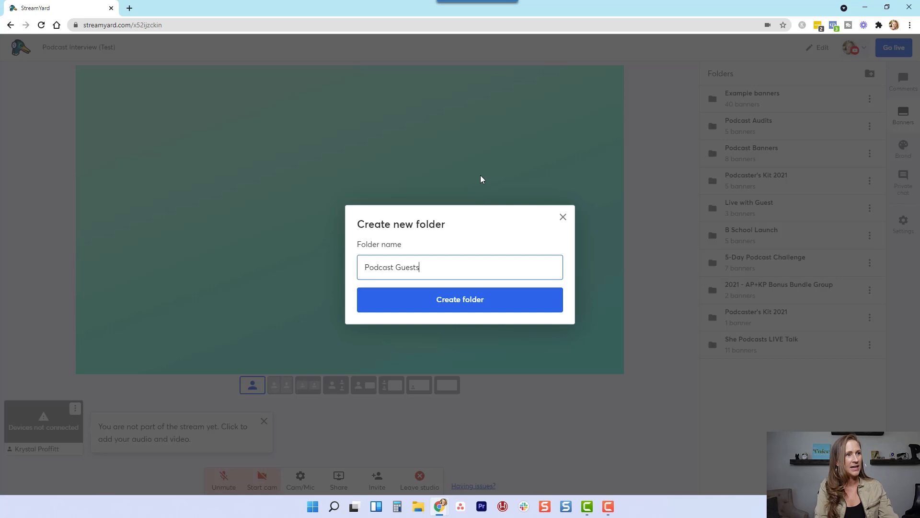
click(460, 298)
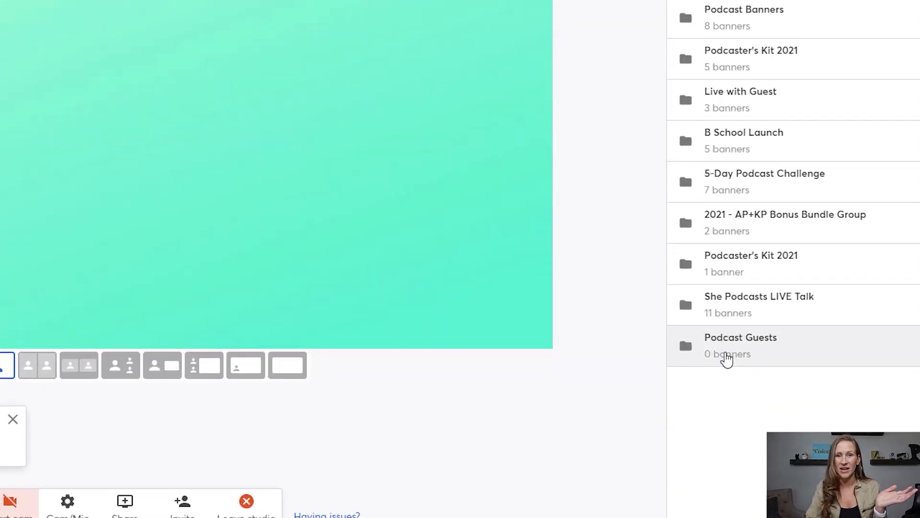
click(740, 345)
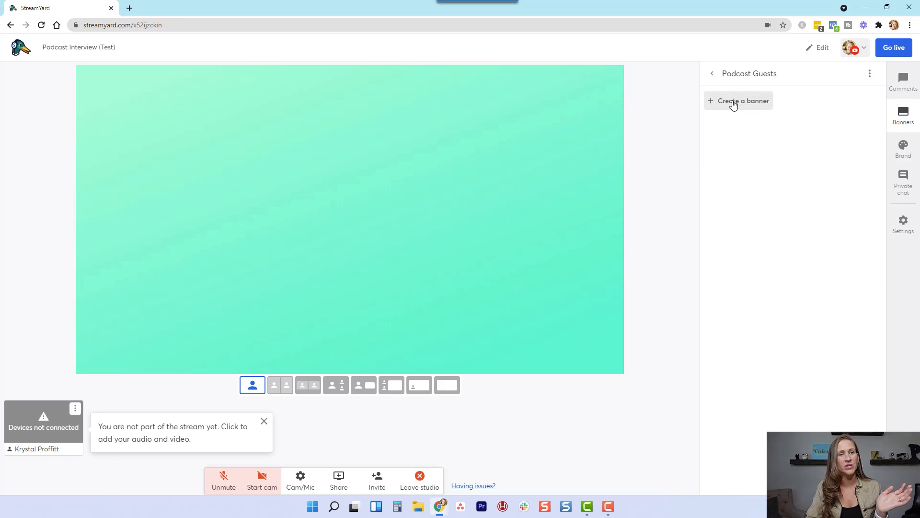
Add the banner 'Podcast Guest Name, Link to their website' and show it on stage.
click(738, 100)
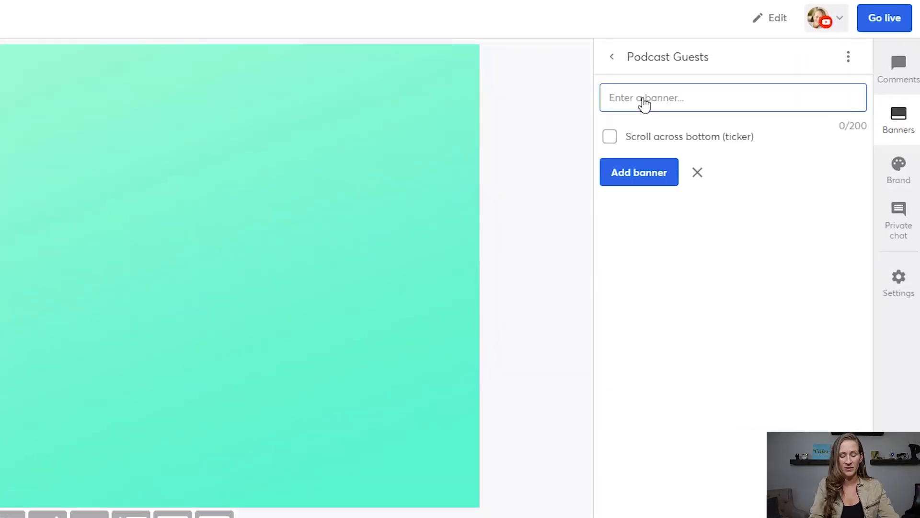
text(Podcast Gue)
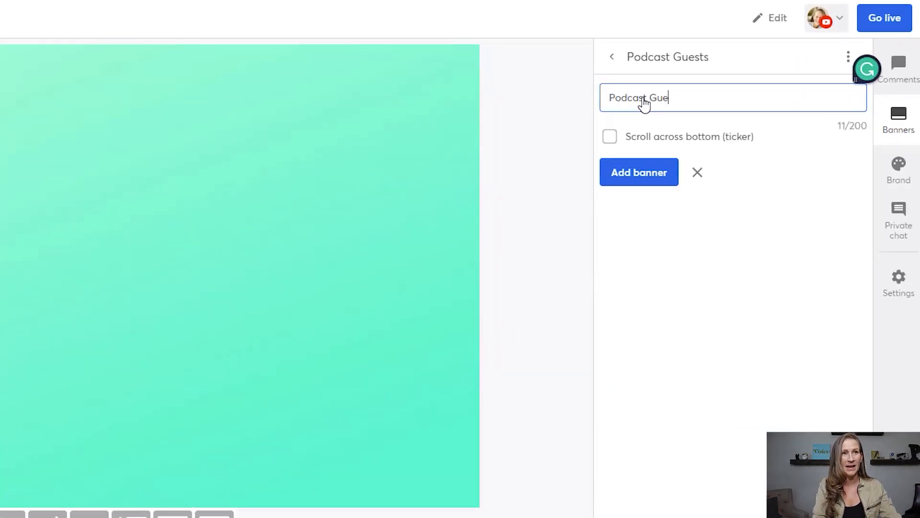
text(st Name, Link to)
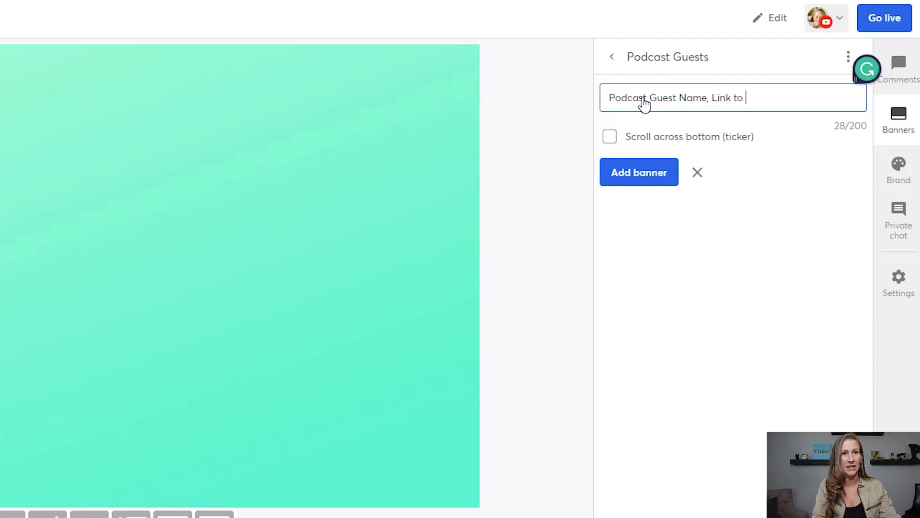
text(their web)
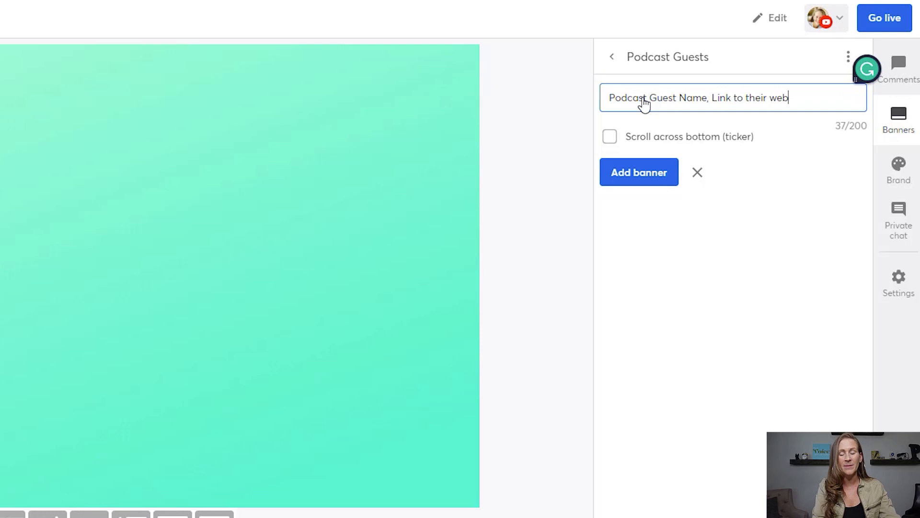
text(site)
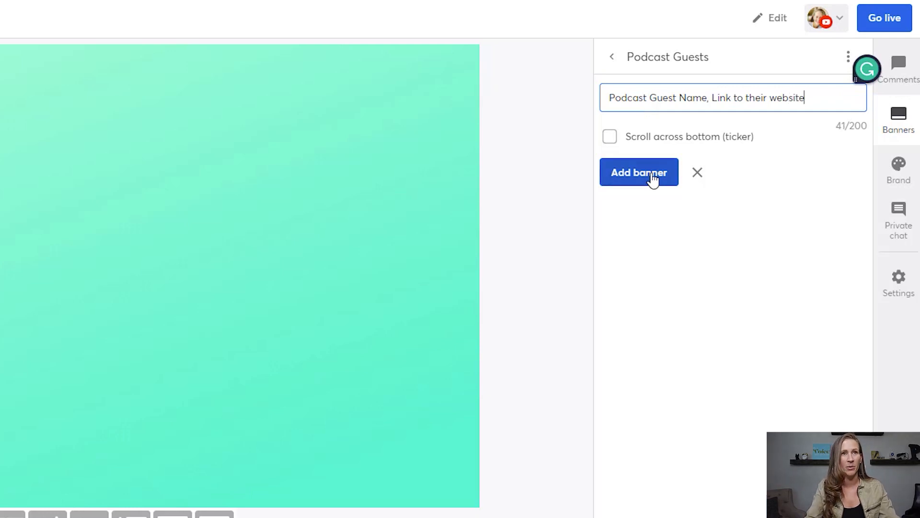
click(638, 172)
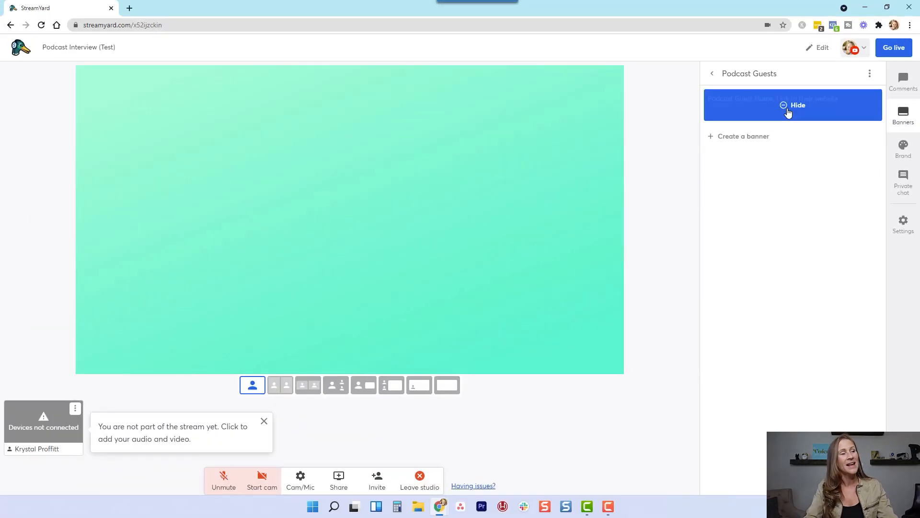
click(792, 104)
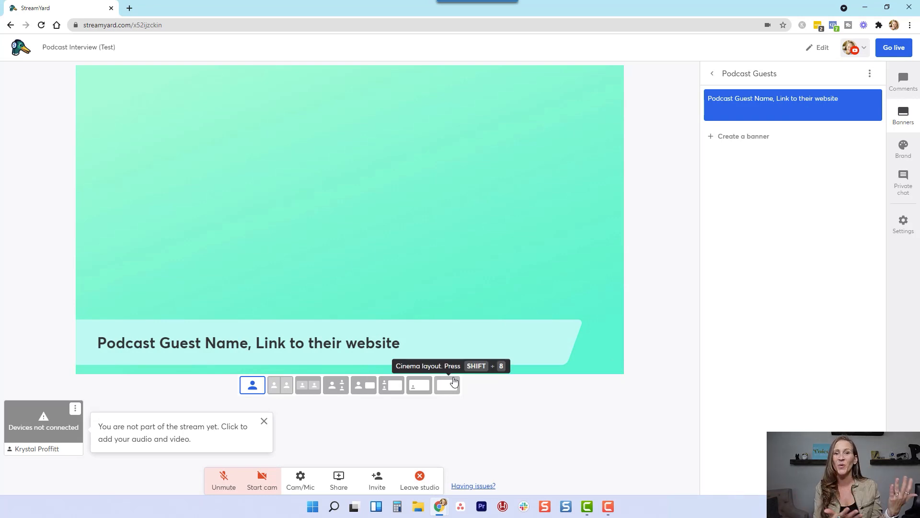
mouse_move(583, 360)
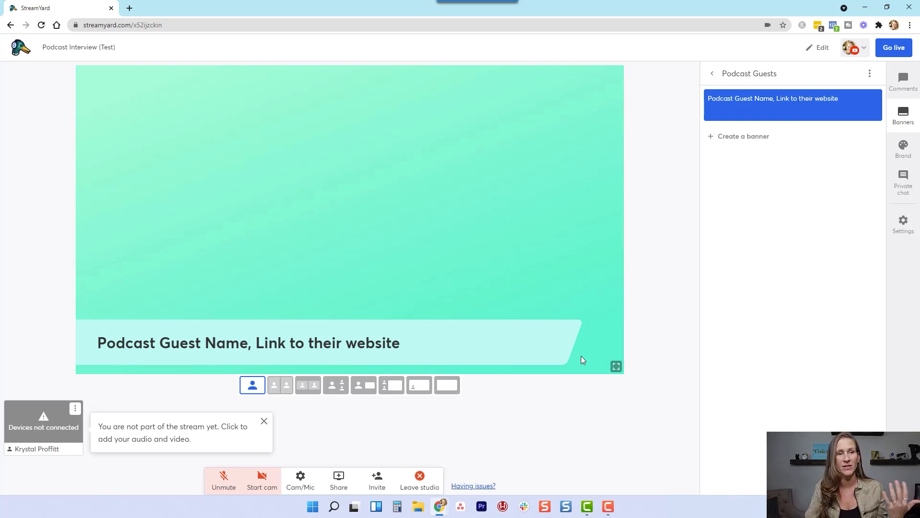
Hide the guest banner, then add and show 'Name of the Podcast Episode - or Topic'.
click(772, 104)
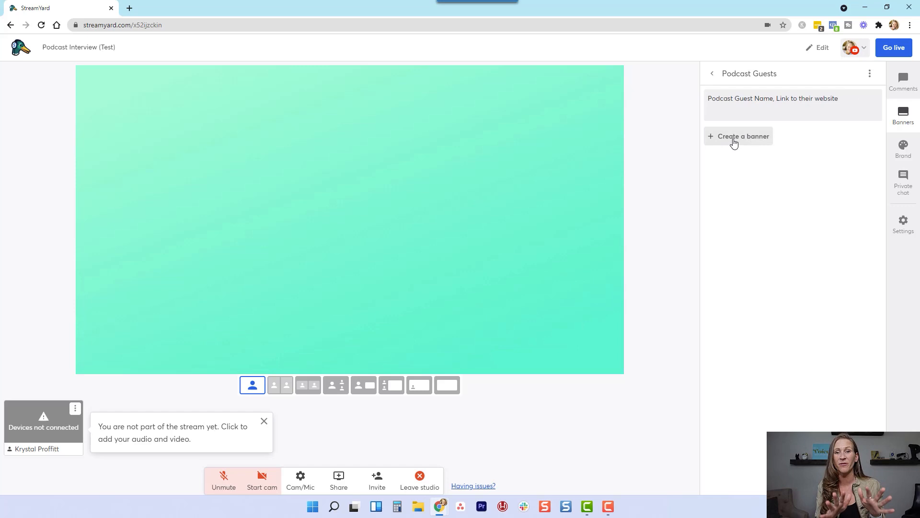
click(737, 136)
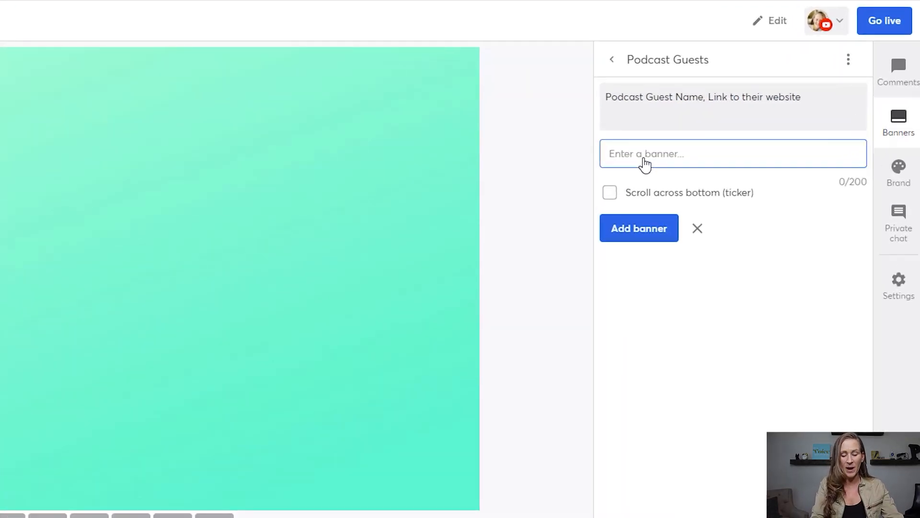
text(Name of)
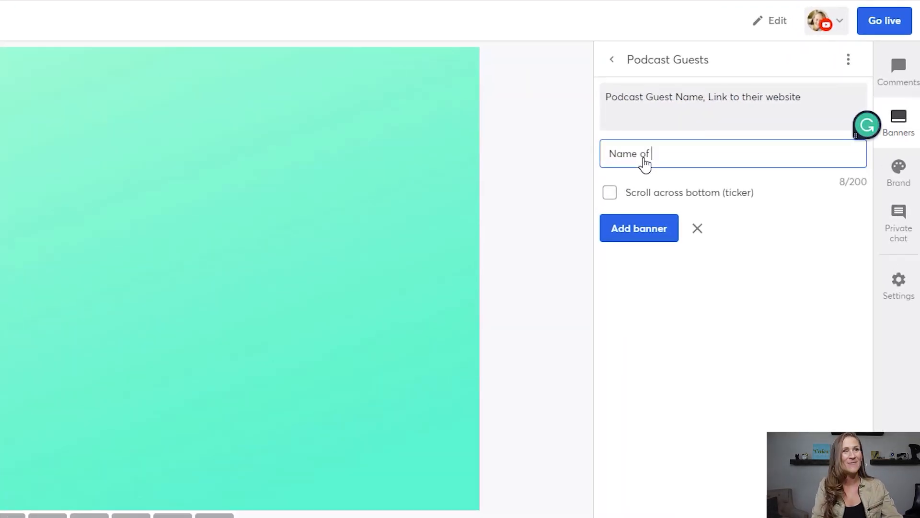
text(the Podcast E)
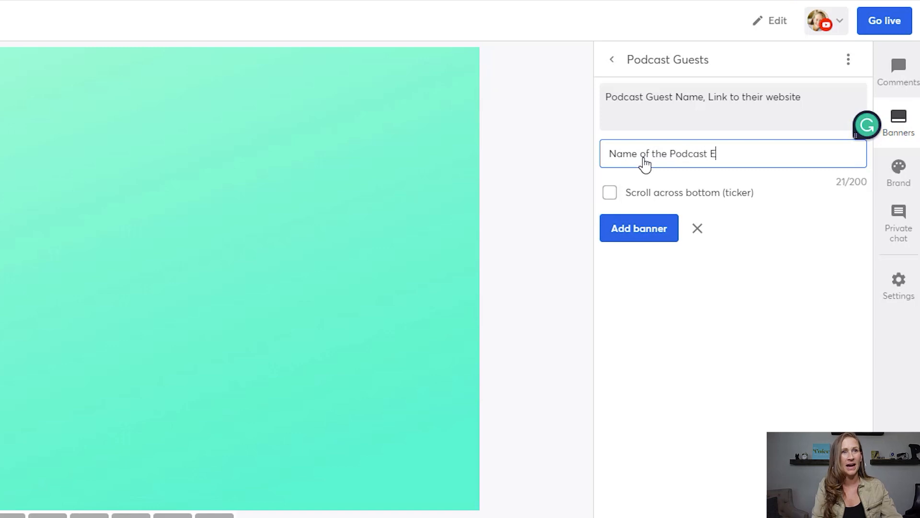
text(pisode -)
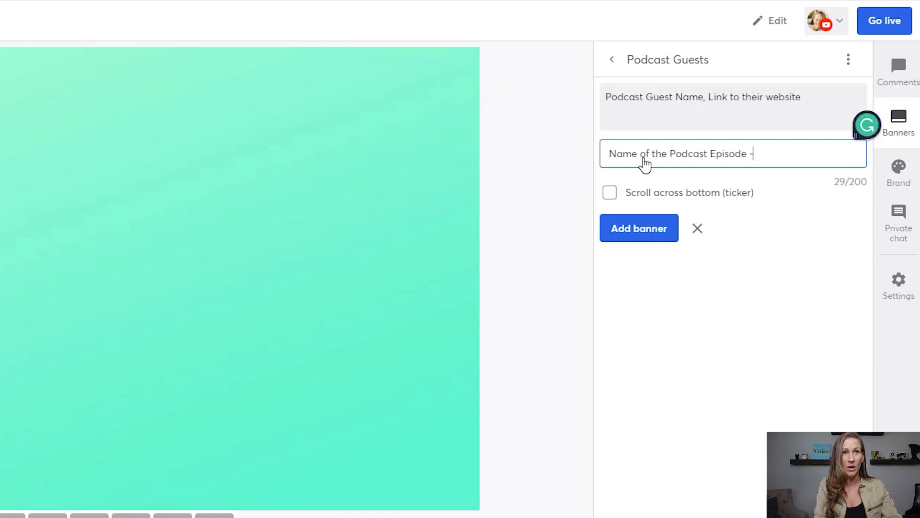
text(or Topic)
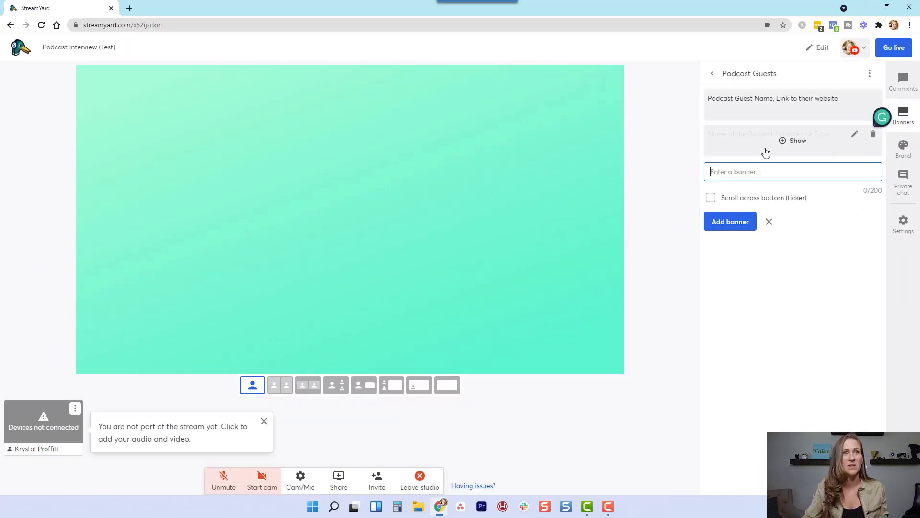
click(797, 140)
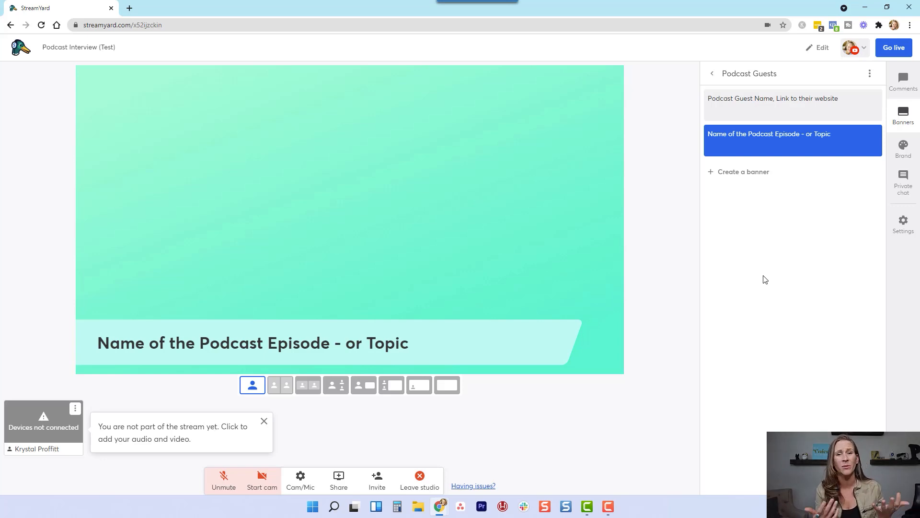
click(743, 172)
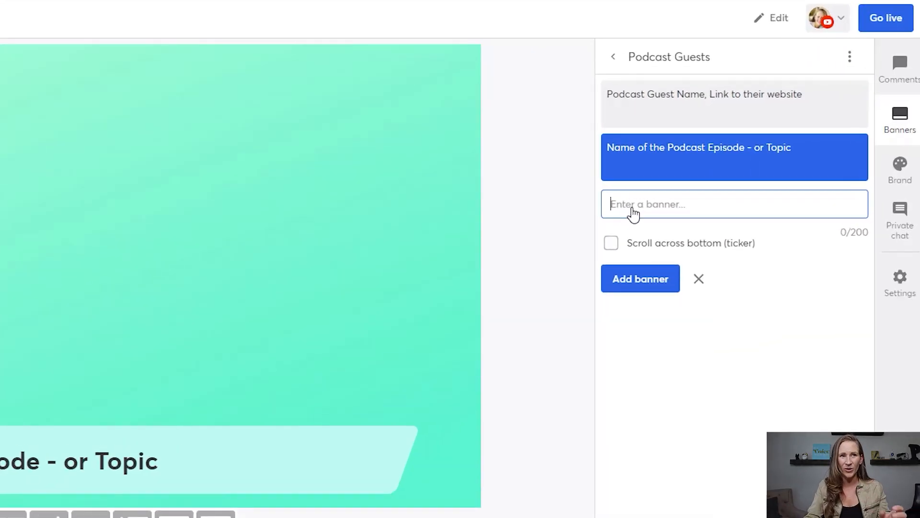
text(IG)
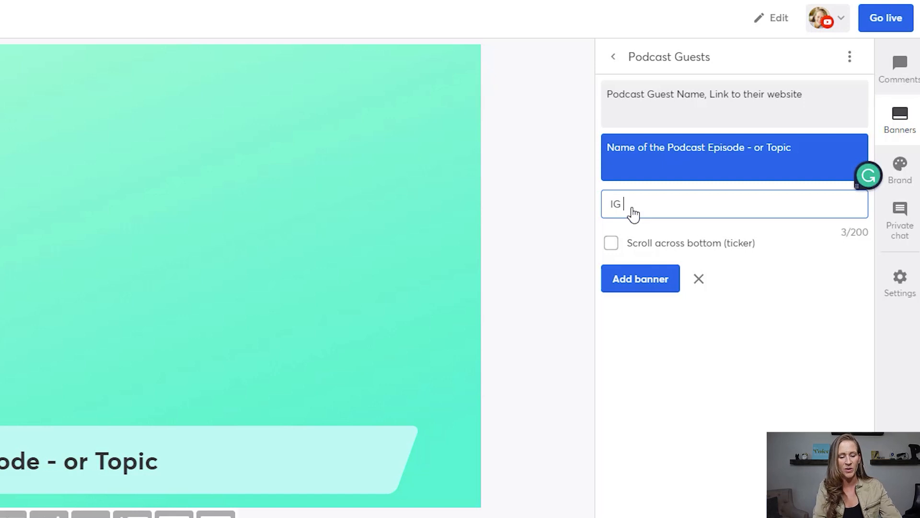
text(@Krystal)
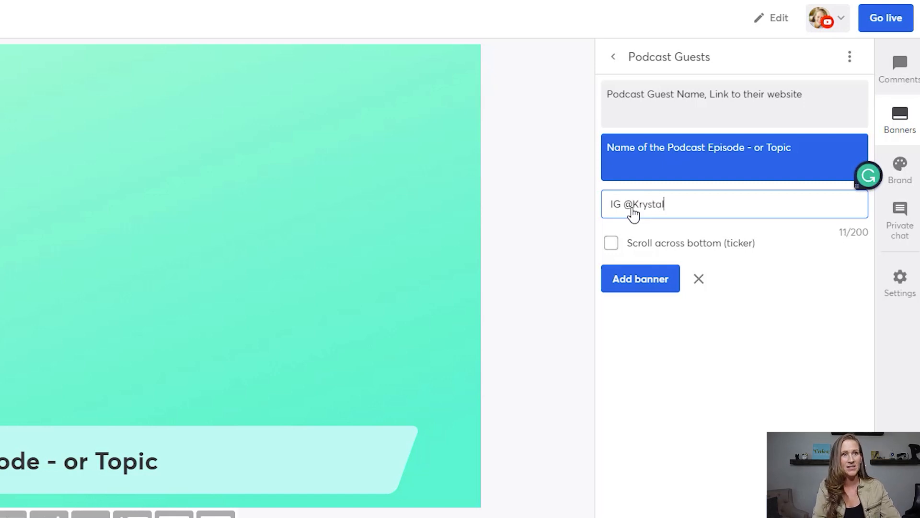
text(Profitt)
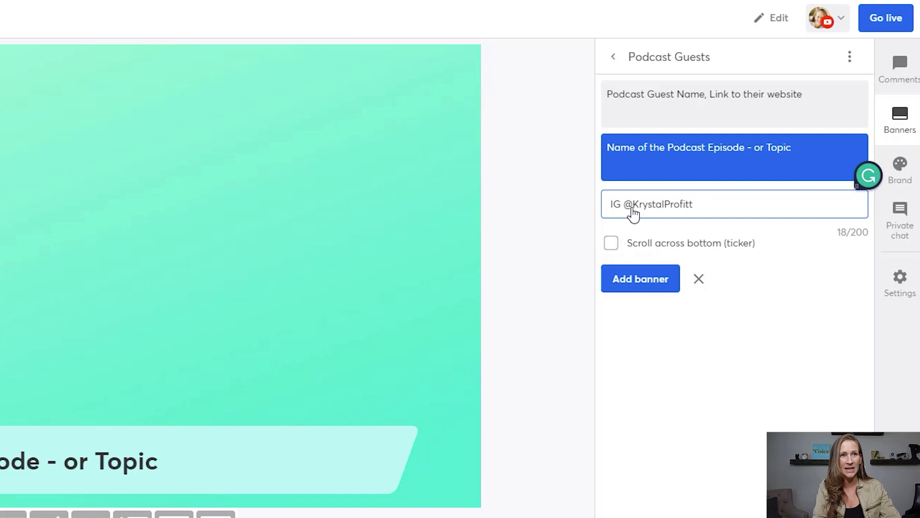
click(640, 278)
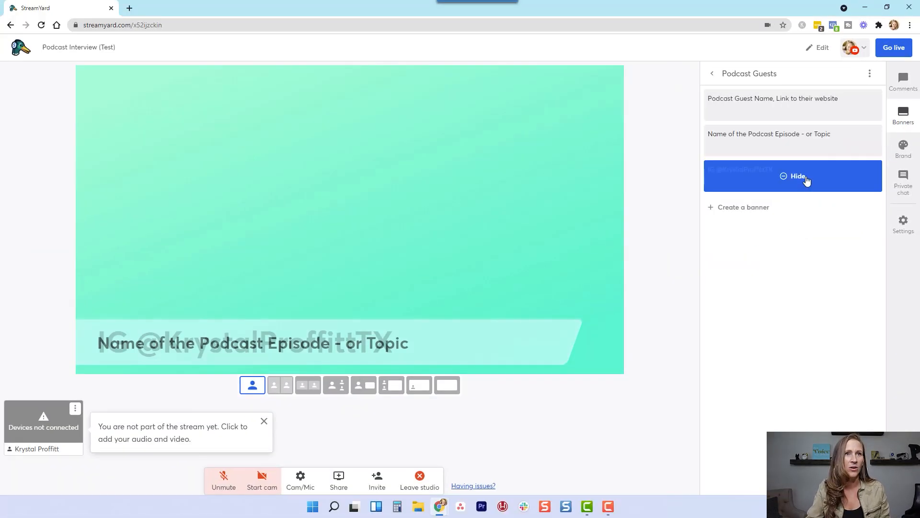
click(792, 176)
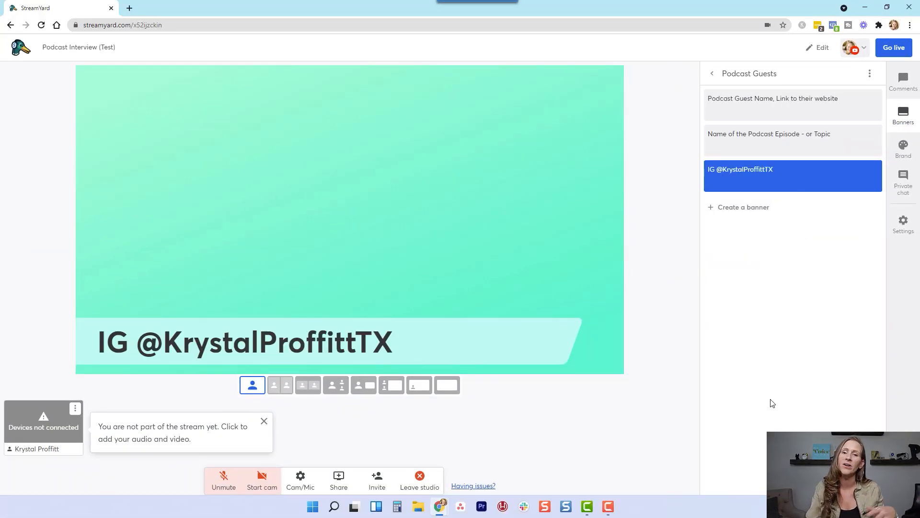
mouse_move(775, 399)
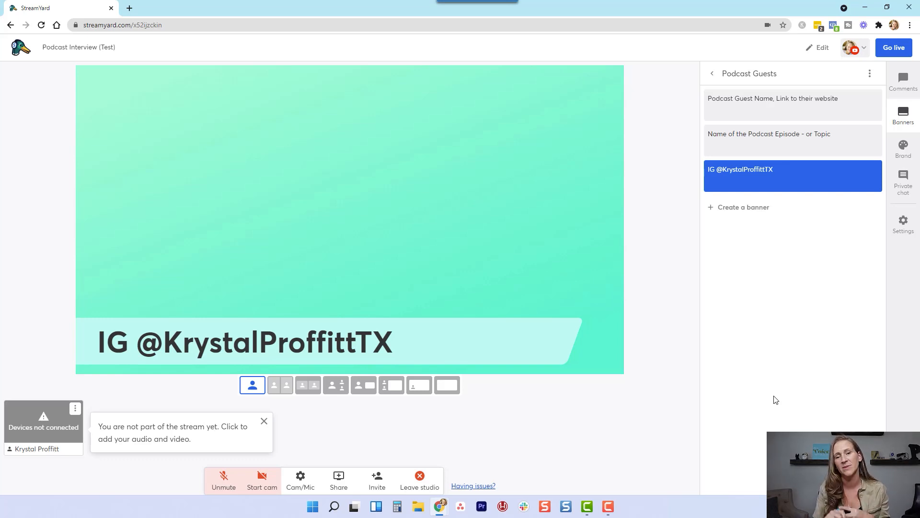
mouse_move(774, 390)
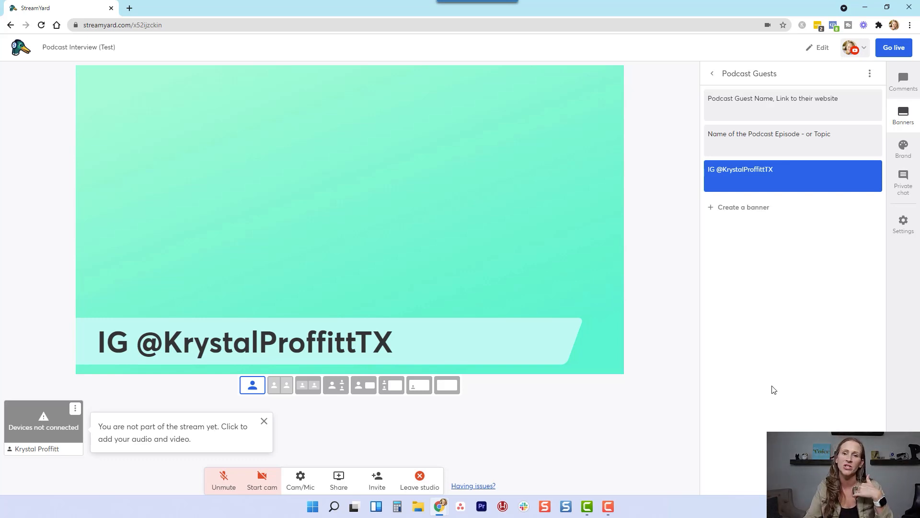
mouse_move(763, 352)
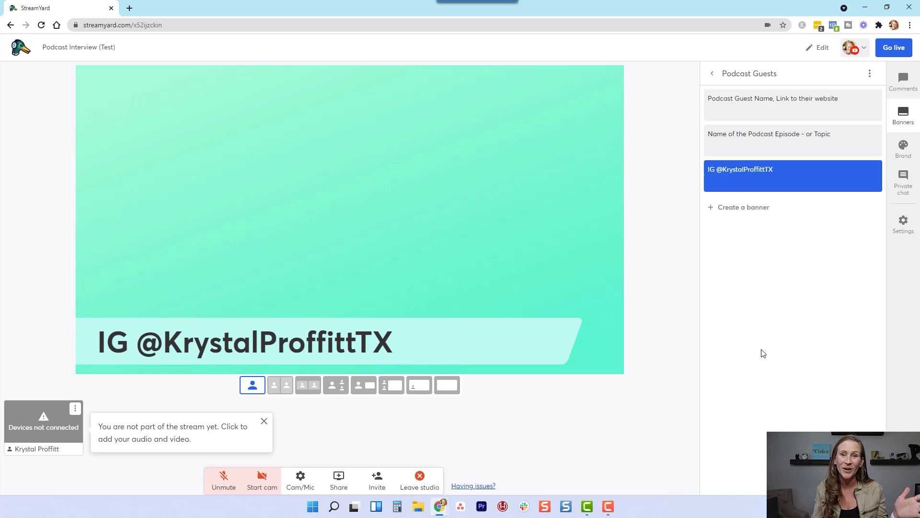
mouse_move(755, 238)
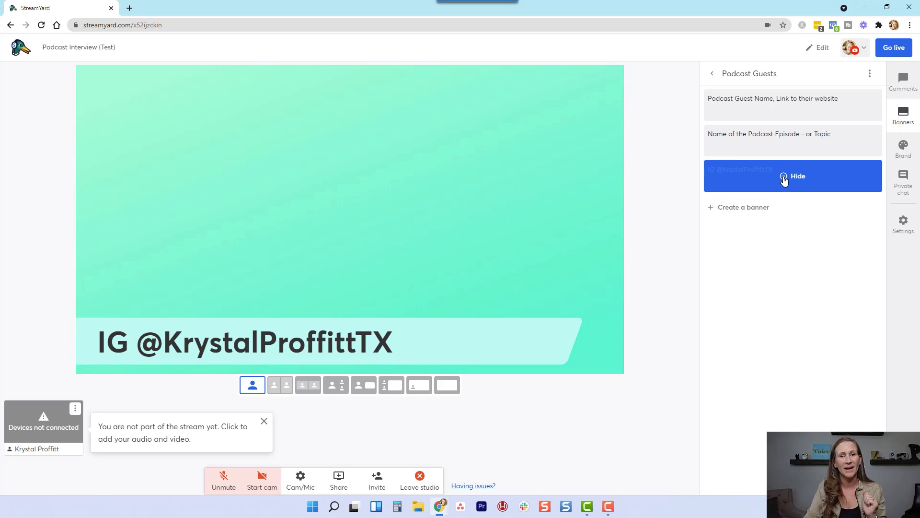
click(797, 175)
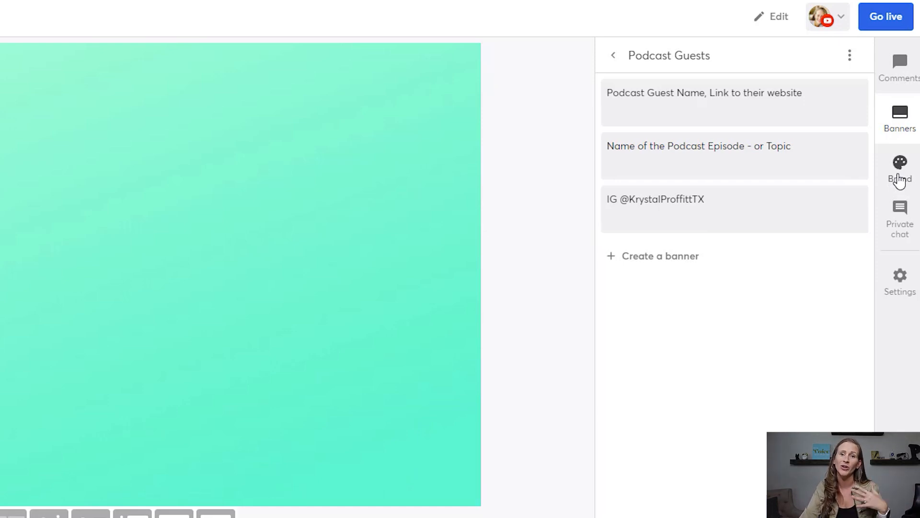
Place the podcast cover logo on stage and show the 5-Day Podcast Challenge overlay.
click(899, 169)
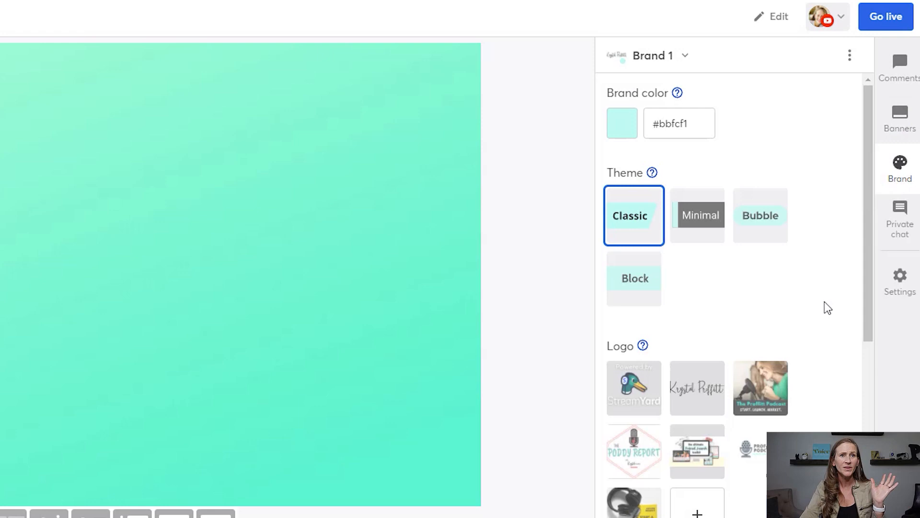
scroll(down, 3)
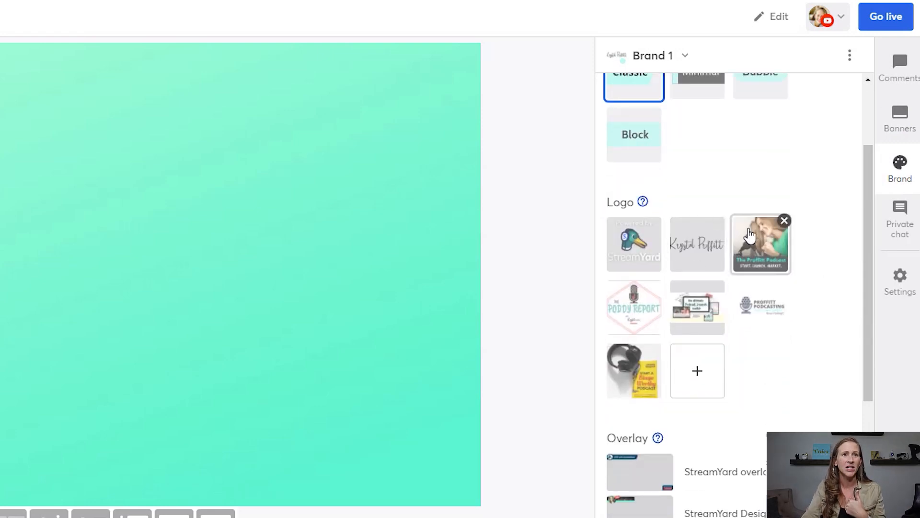
mouse_move(777, 259)
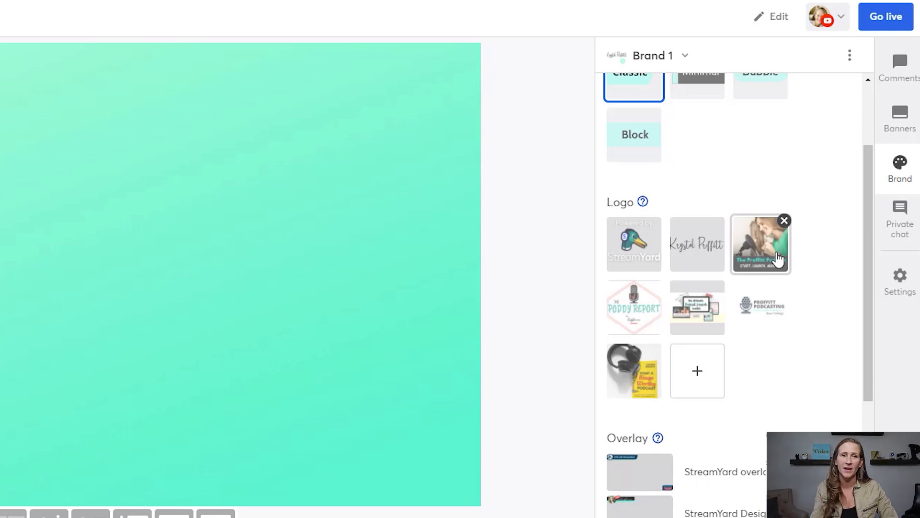
click(760, 243)
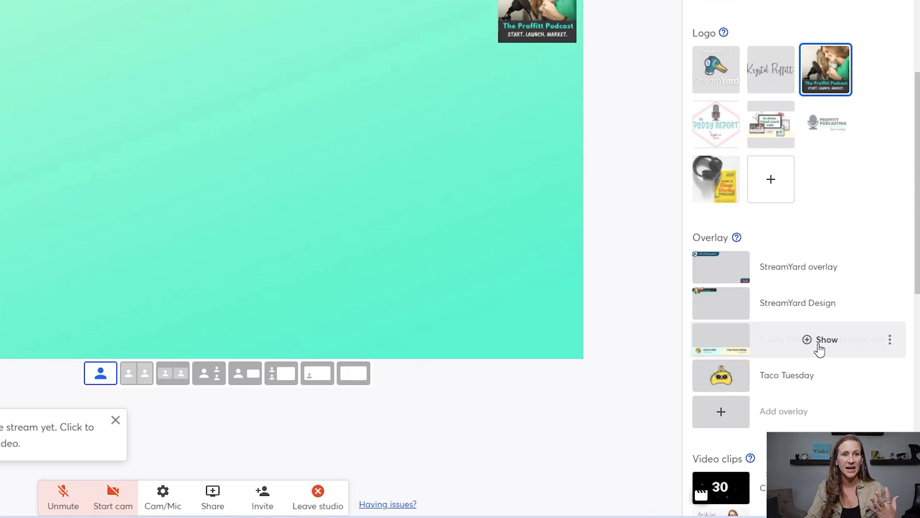
click(826, 340)
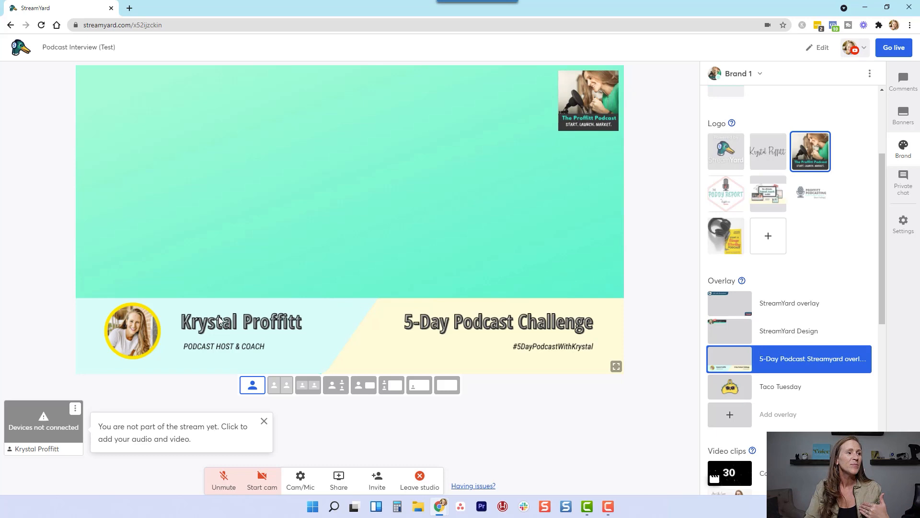
mouse_move(468, 299)
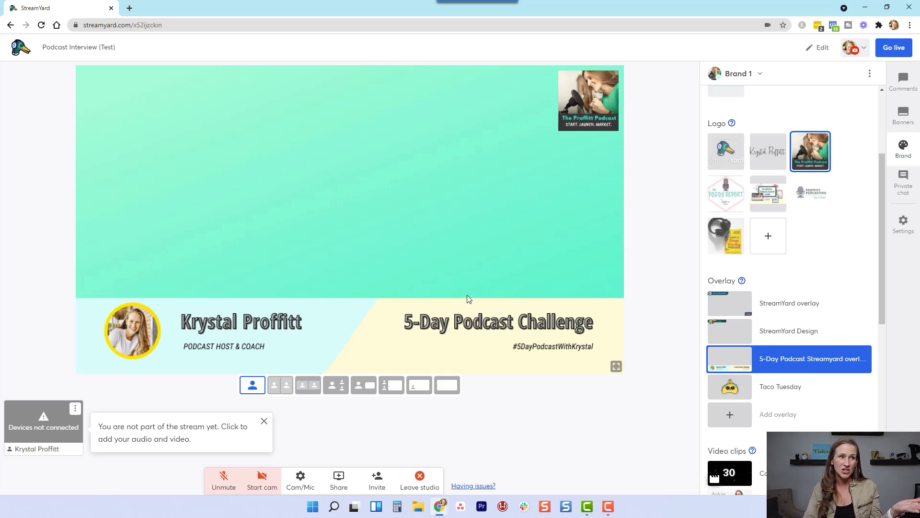
mouse_move(526, 326)
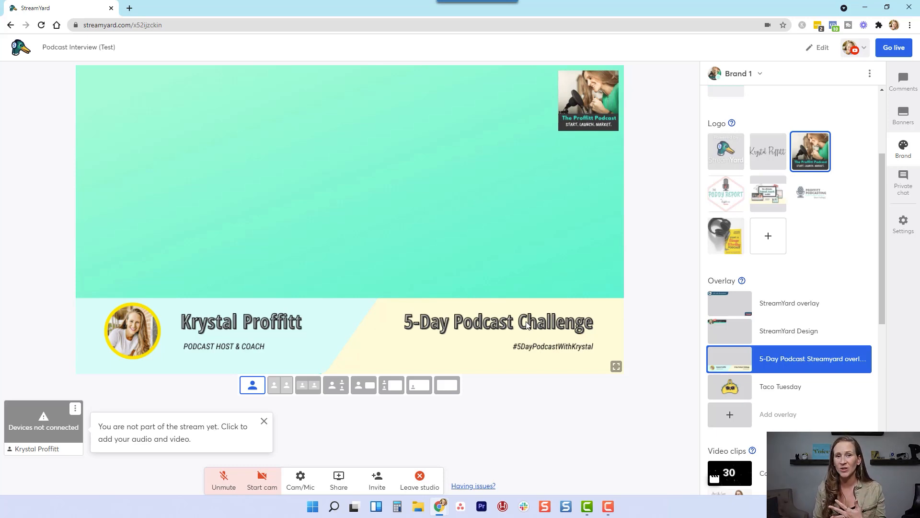
mouse_move(554, 326)
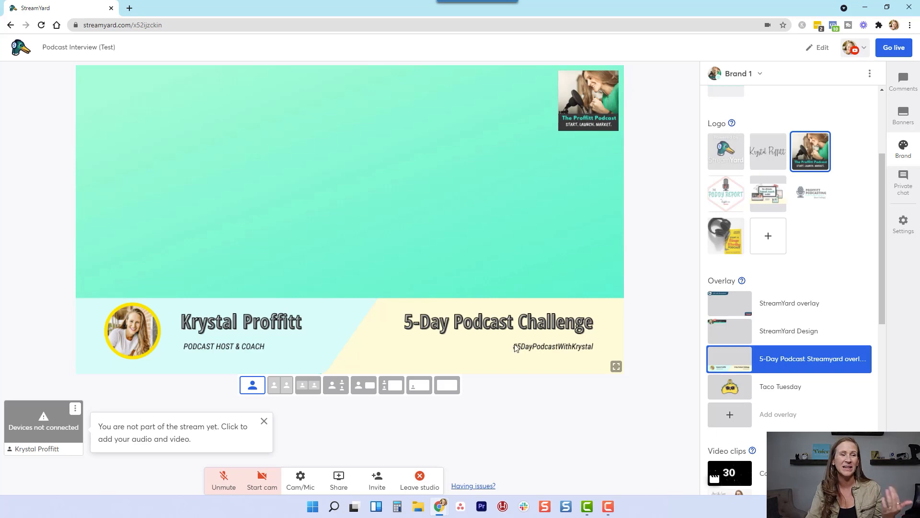
mouse_move(133, 331)
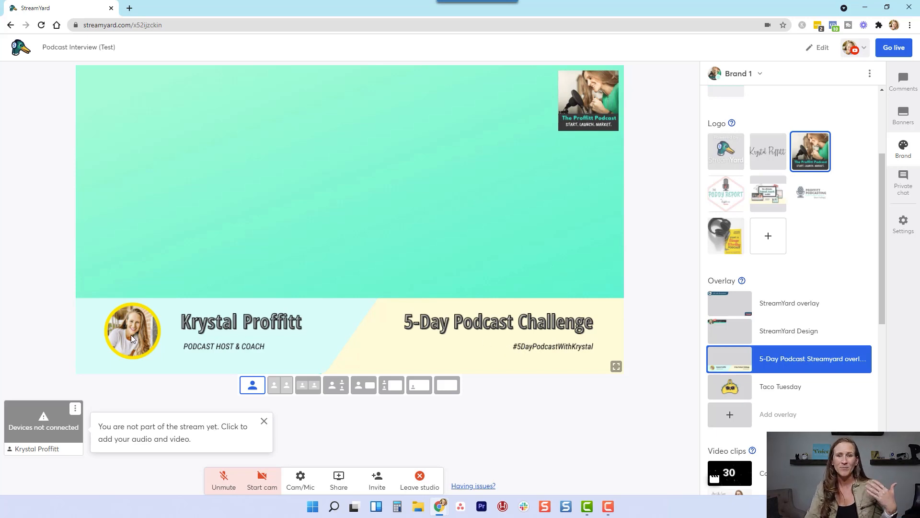
mouse_move(202, 341)
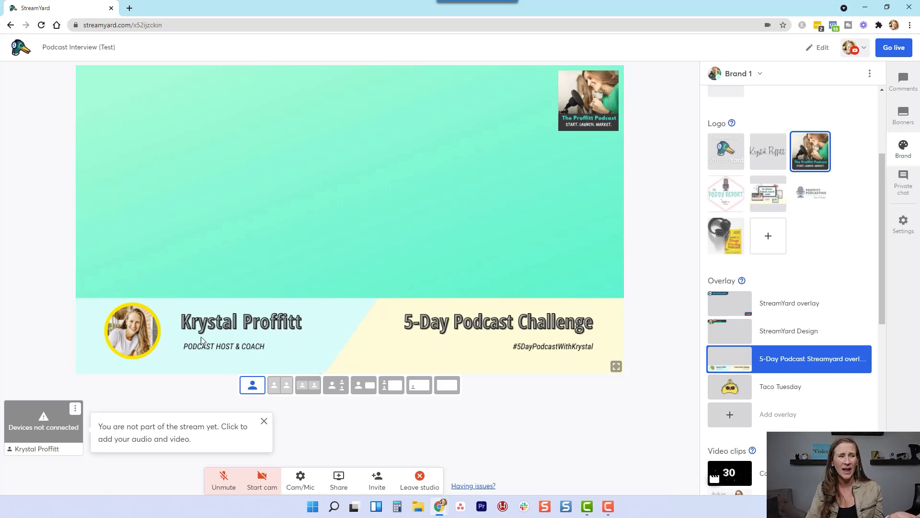
mouse_move(229, 337)
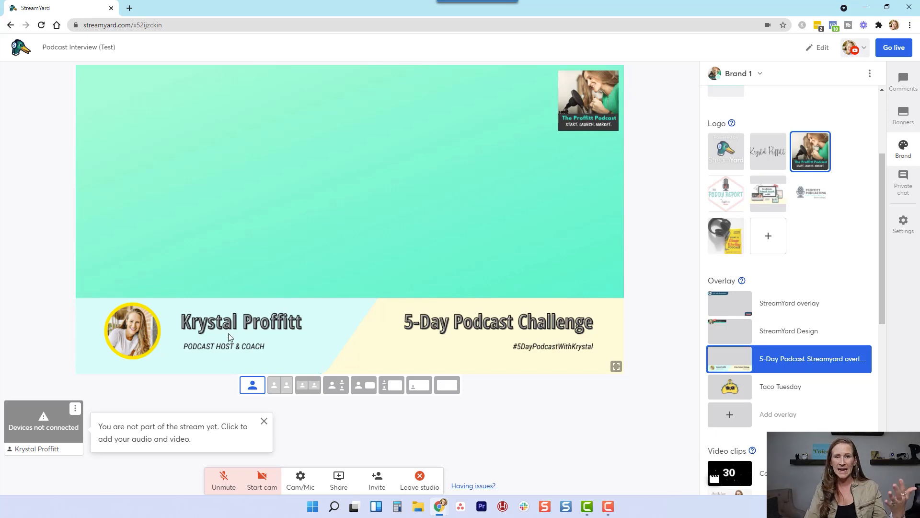
mouse_move(463, 324)
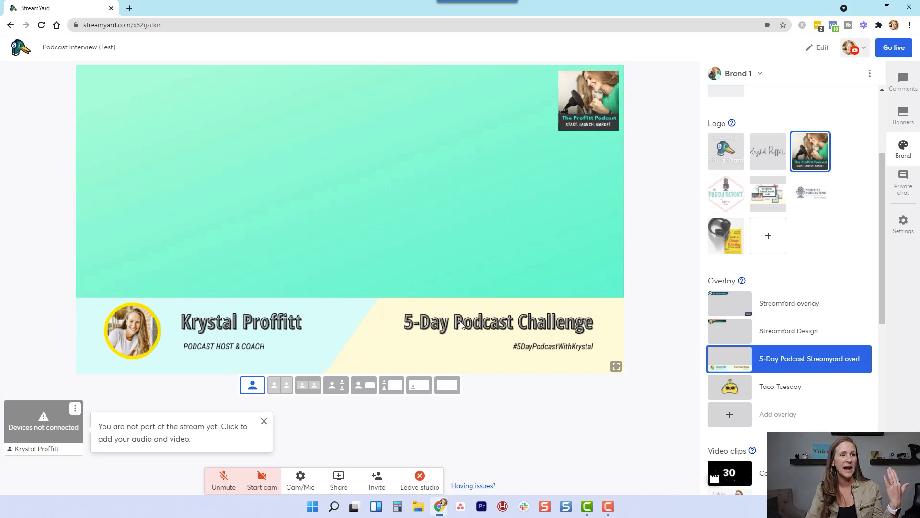
mouse_move(673, 323)
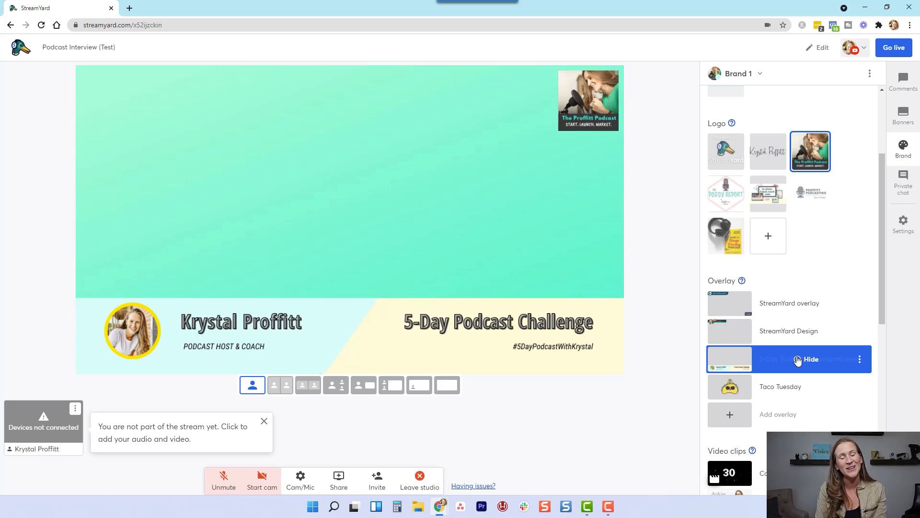
Take the 5-Day Podcast Challenge overlay off the stream.
click(789, 359)
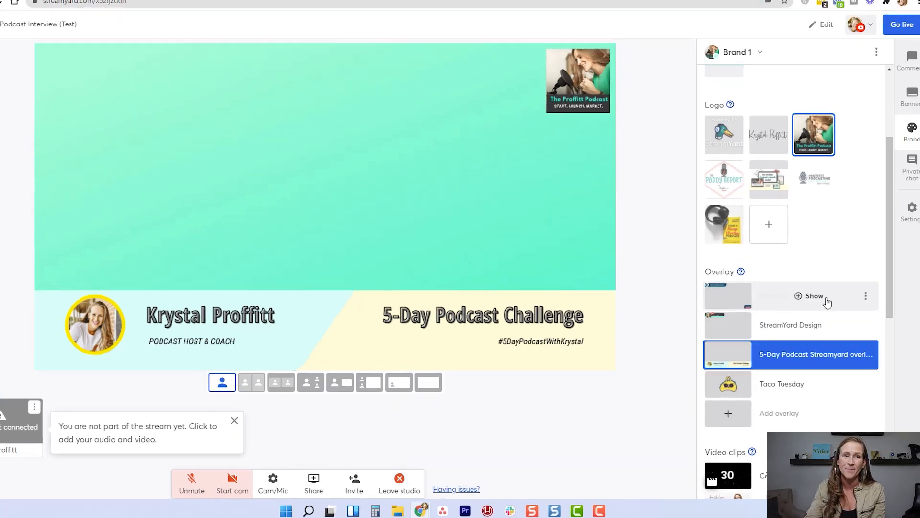
Set the desk photo with coffee, notebook and glasses as the stage background.
scroll(down, 3)
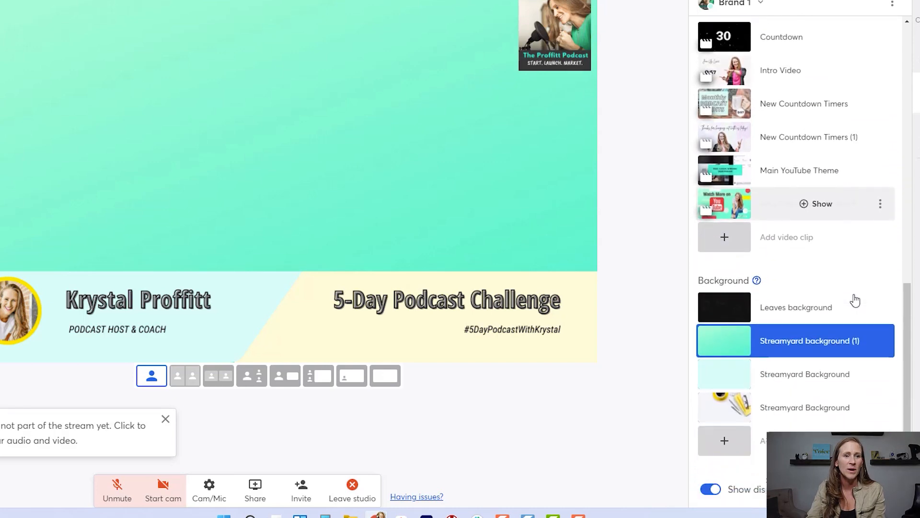
scroll(down, 3)
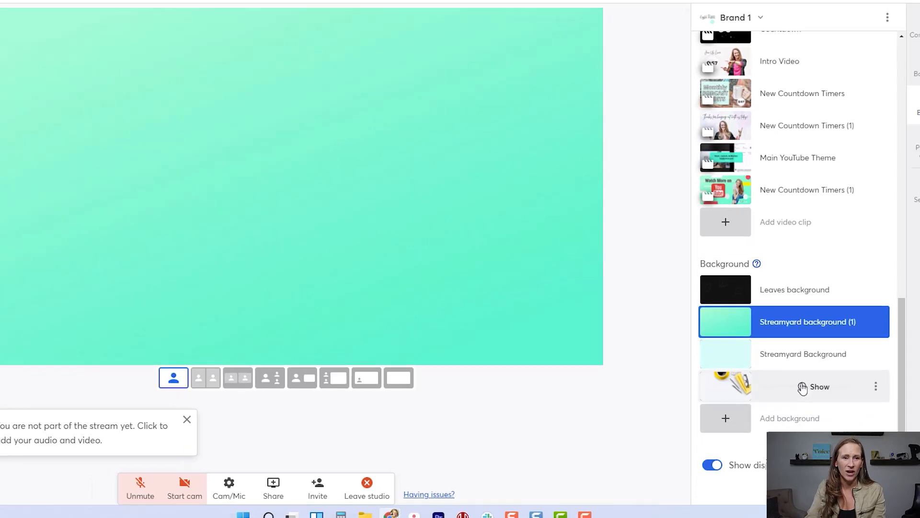
click(819, 387)
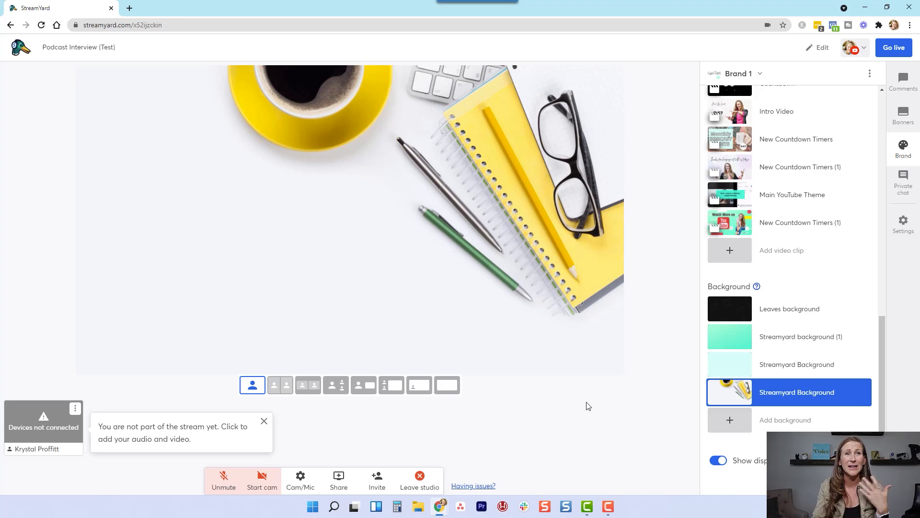
scroll(up, 3)
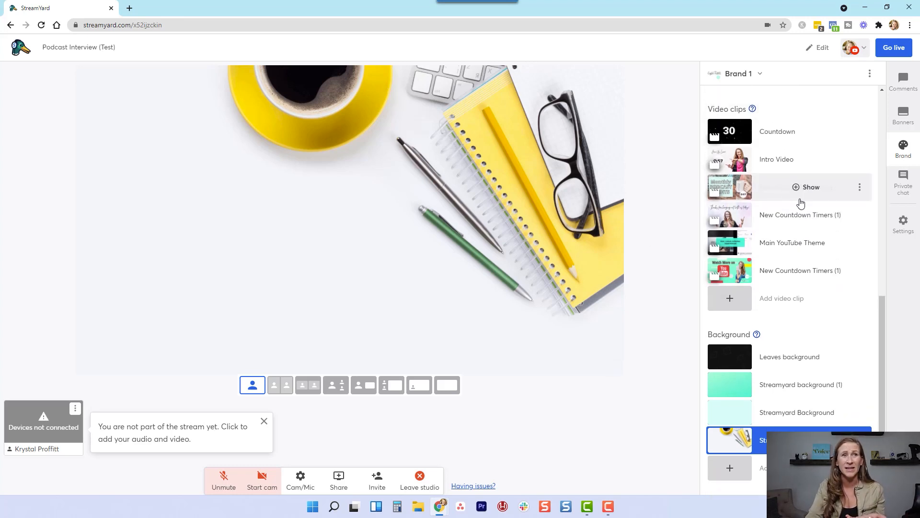
mouse_move(786, 243)
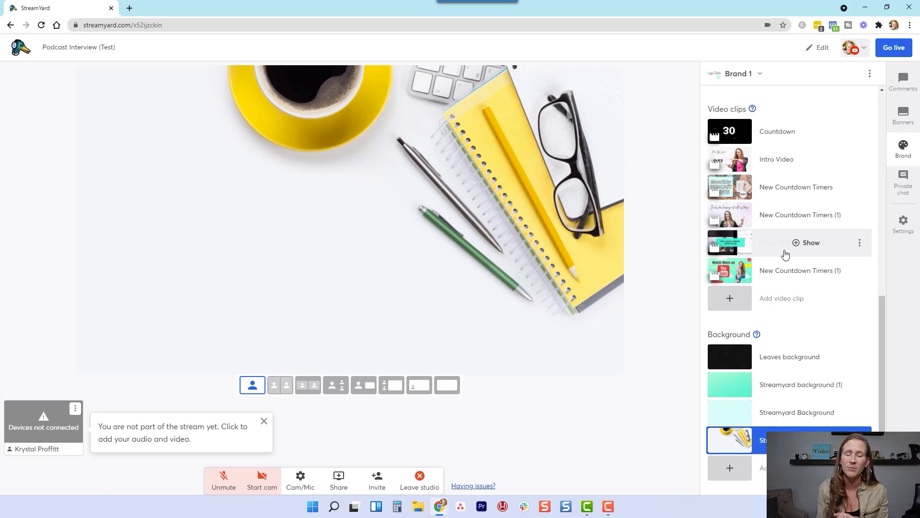
mouse_move(786, 260)
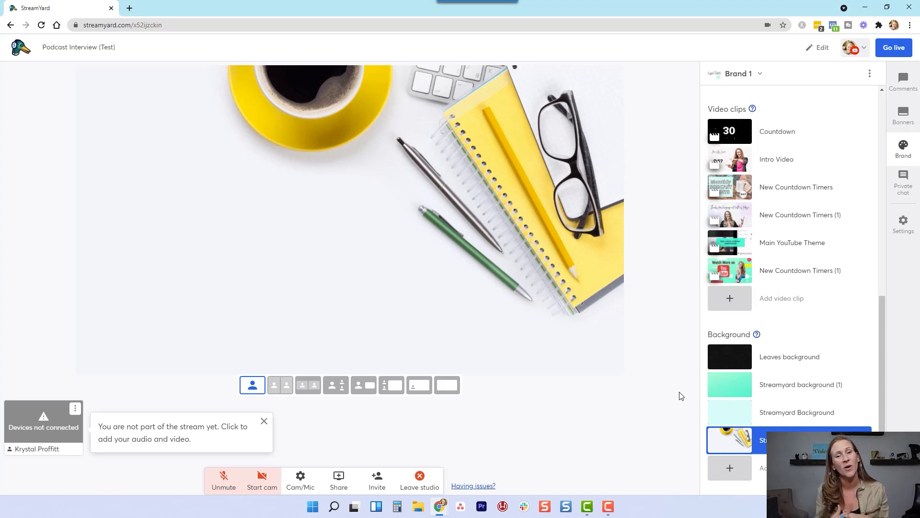
mouse_move(660, 247)
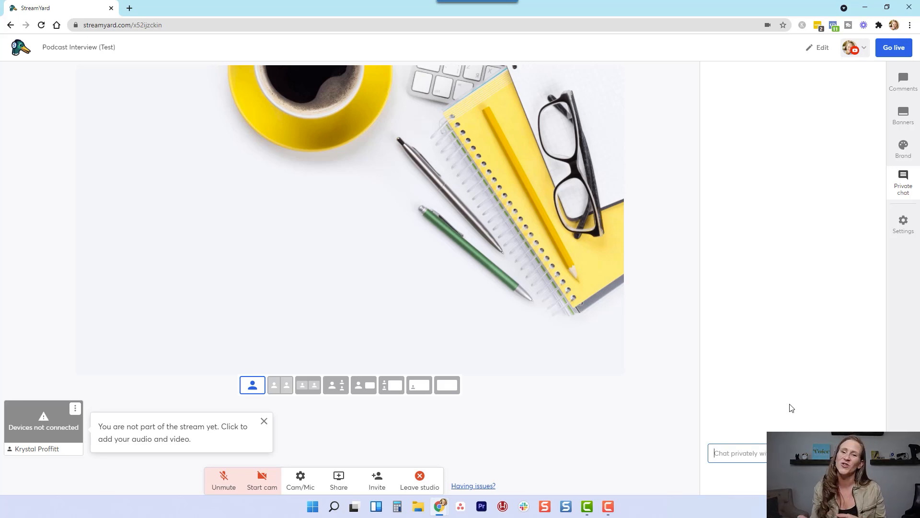
mouse_move(625, 397)
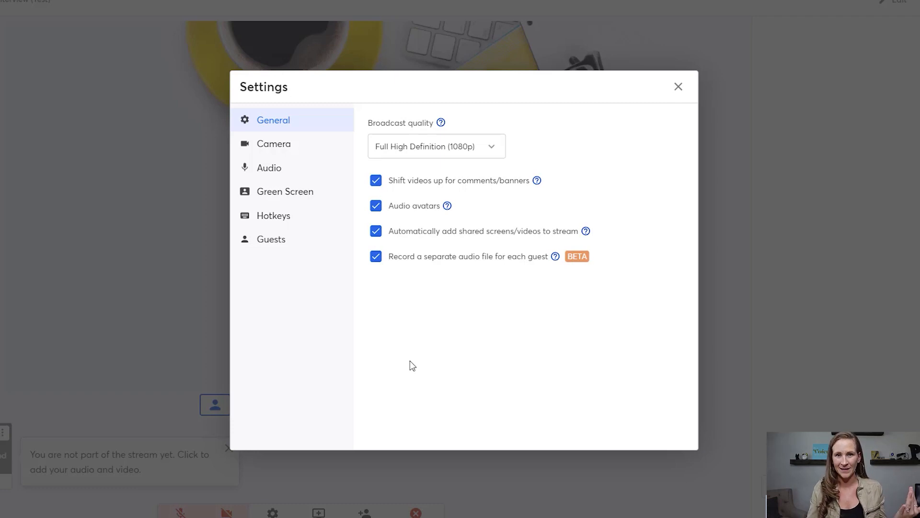
mouse_move(475, 260)
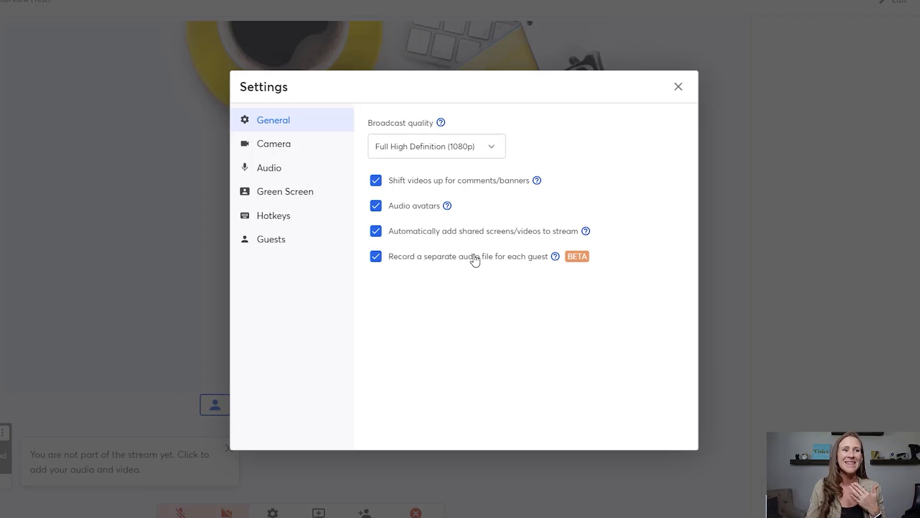
mouse_move(507, 287)
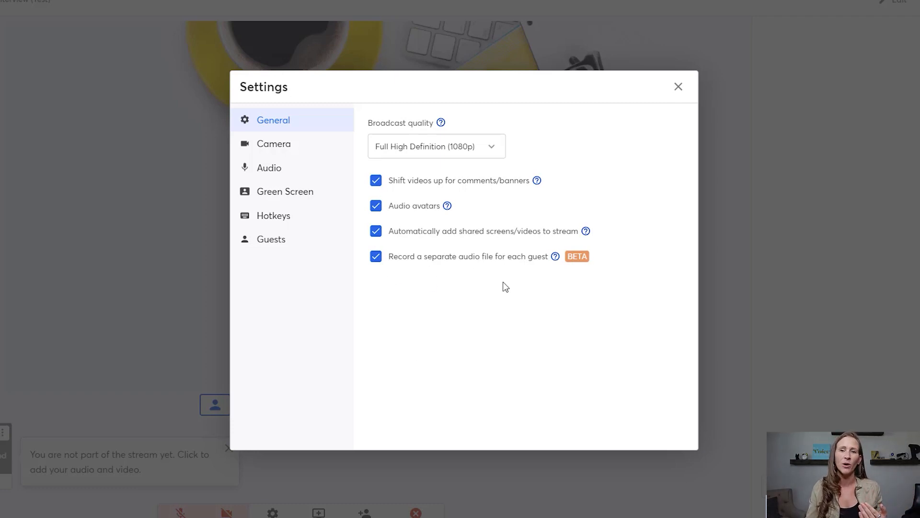
mouse_move(452, 266)
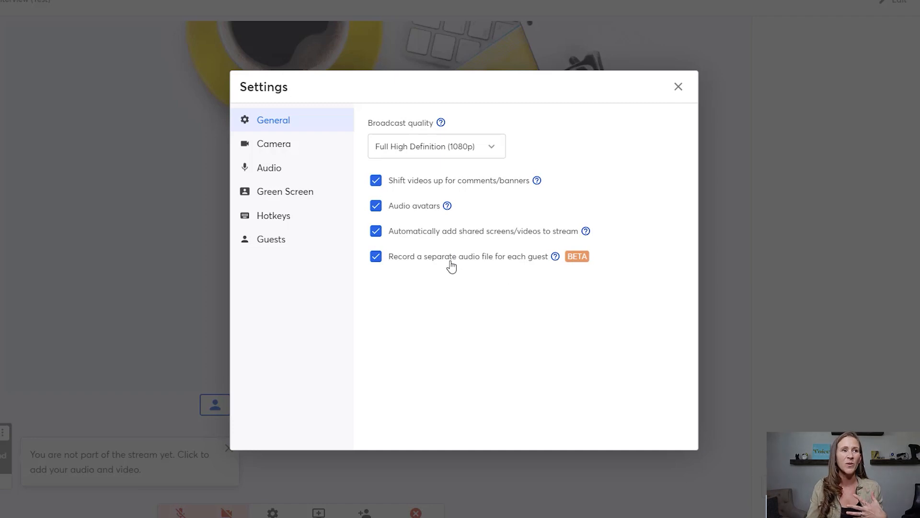
mouse_move(467, 263)
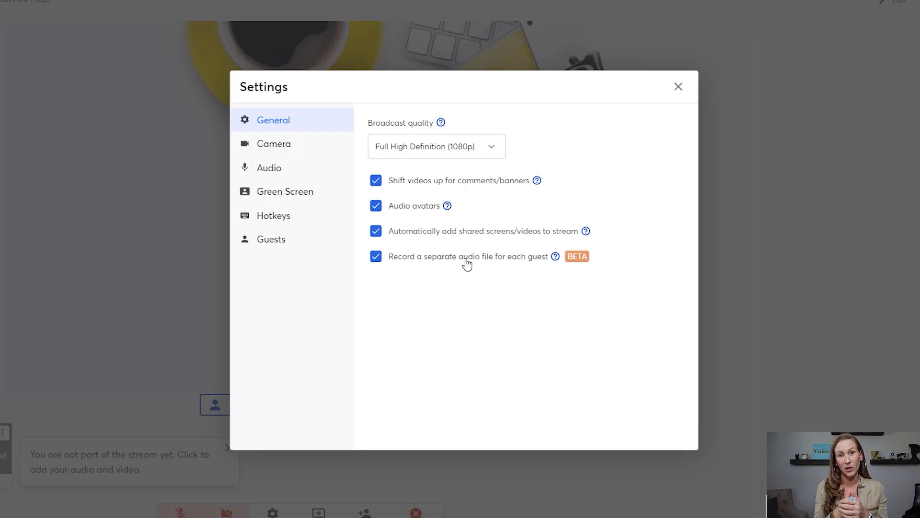
mouse_move(389, 243)
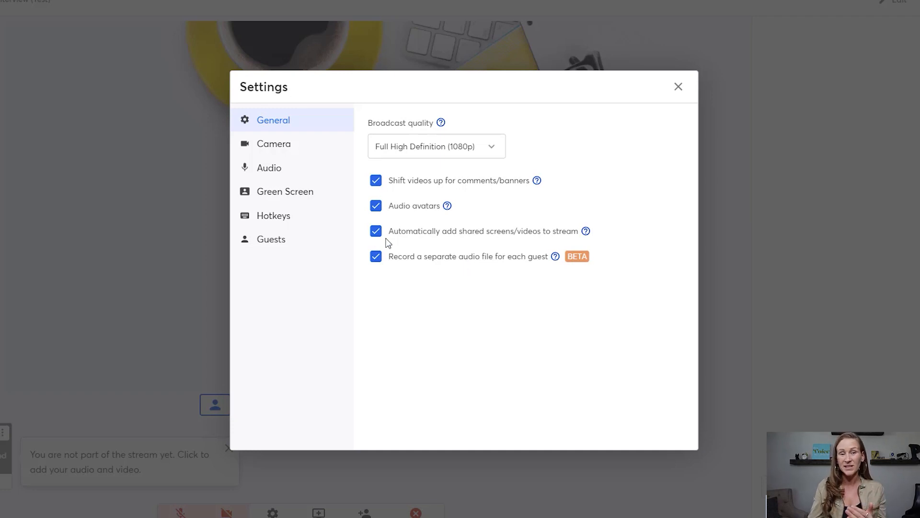
mouse_move(382, 260)
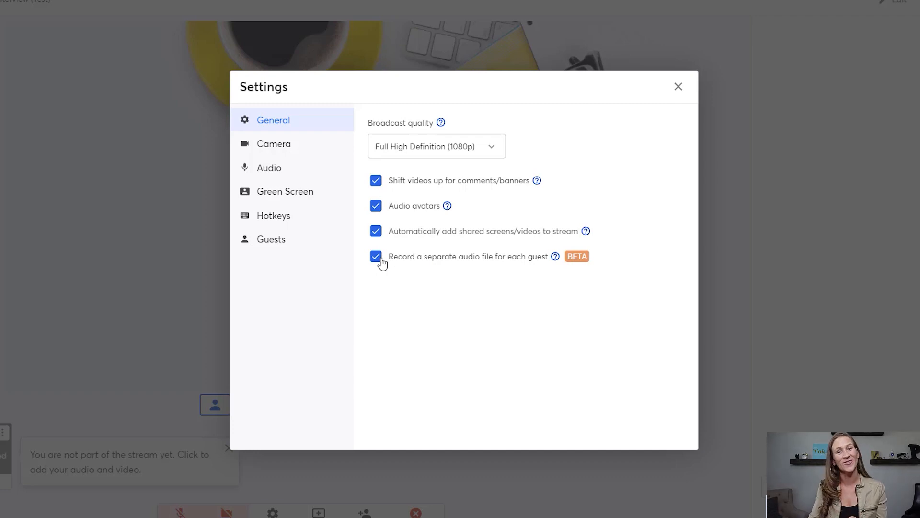
mouse_move(295, 143)
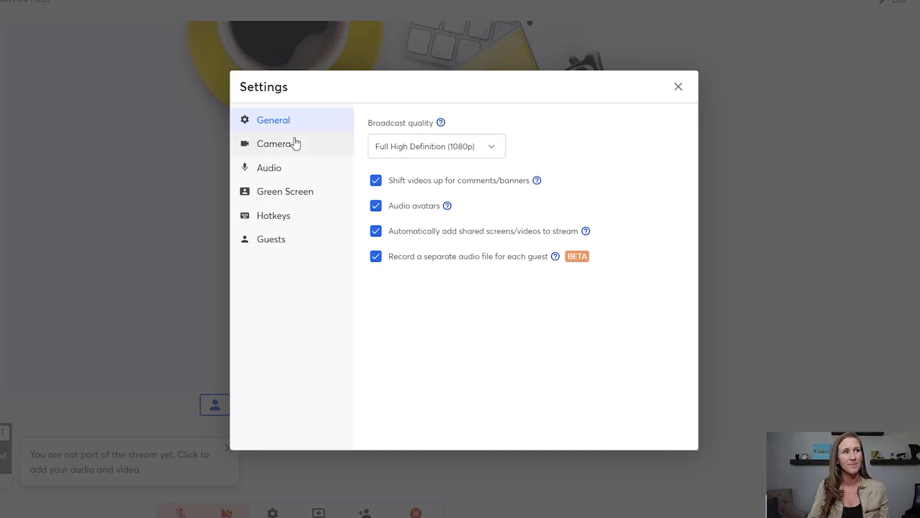
Browse the Camera, Audio and Green Screen settings, ending on the Hotkeys shortcut list.
click(273, 144)
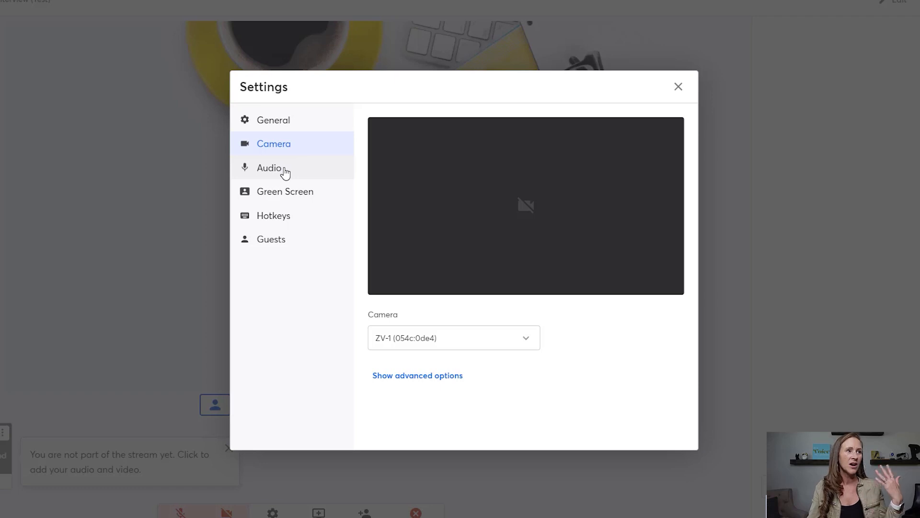
click(269, 167)
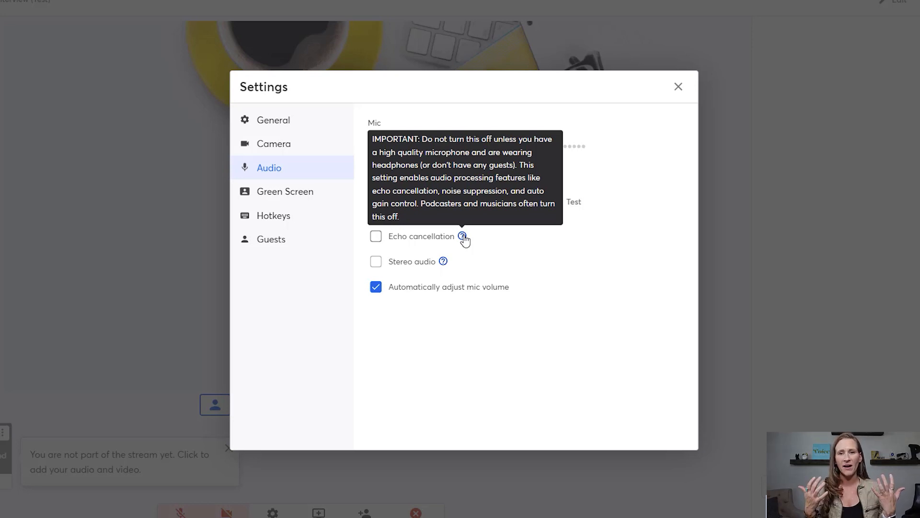
mouse_move(464, 240)
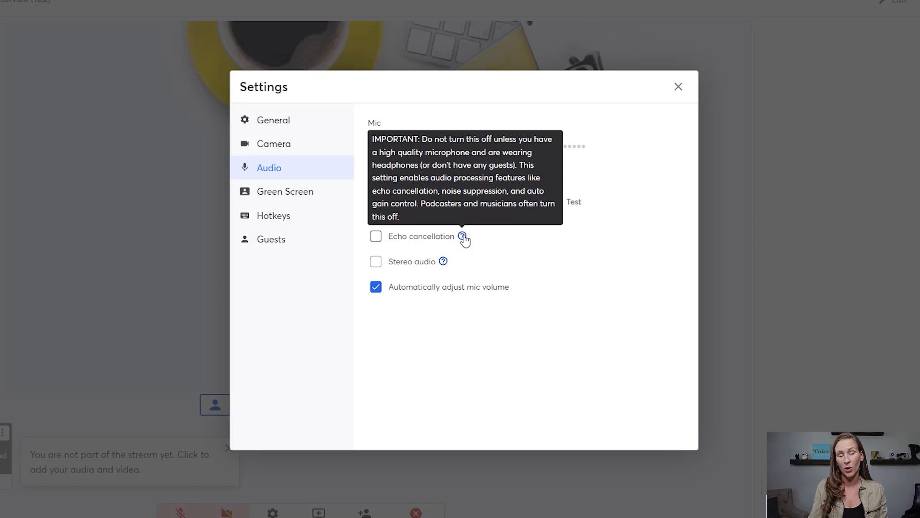
click(285, 191)
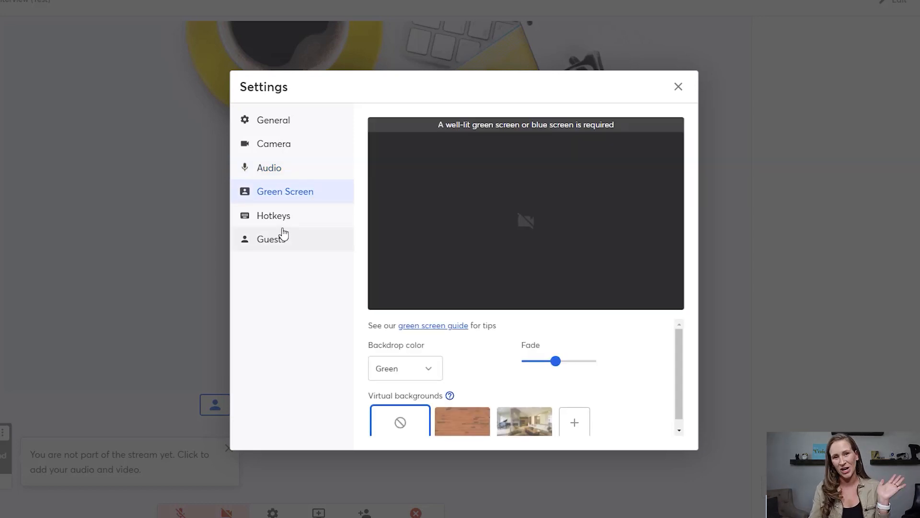
click(274, 215)
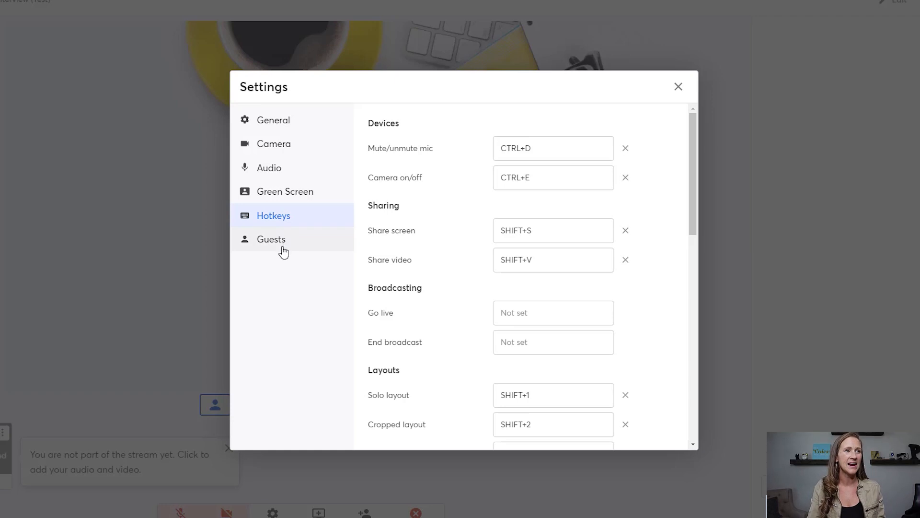
mouse_move(281, 253)
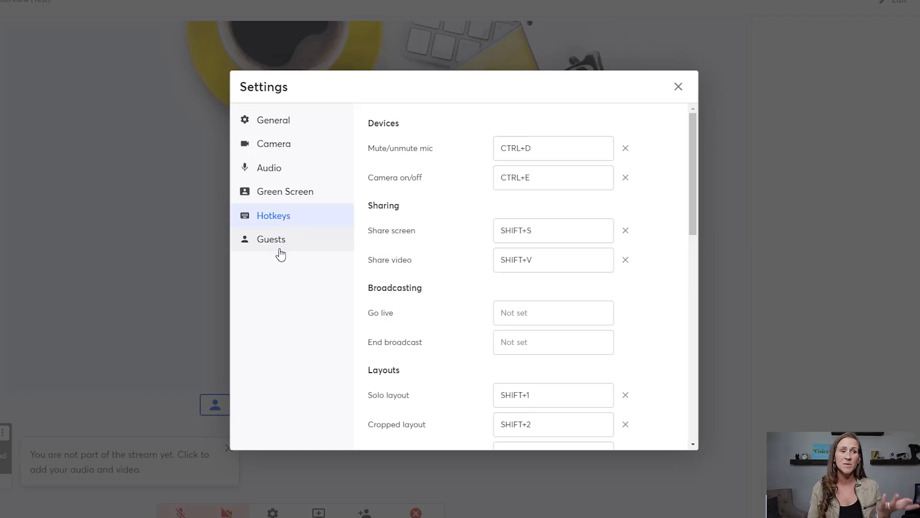
mouse_move(283, 247)
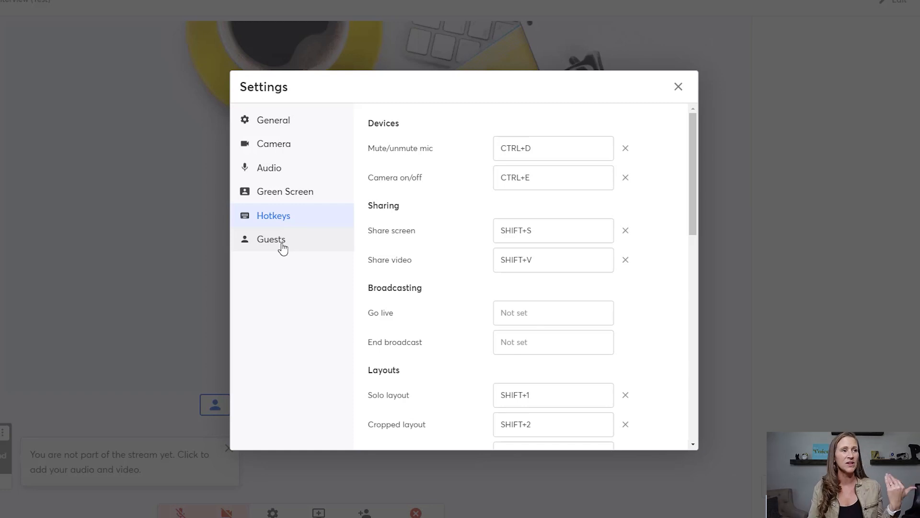
Enable 'Play a sound when guests enter' in the Guests settings.
click(271, 239)
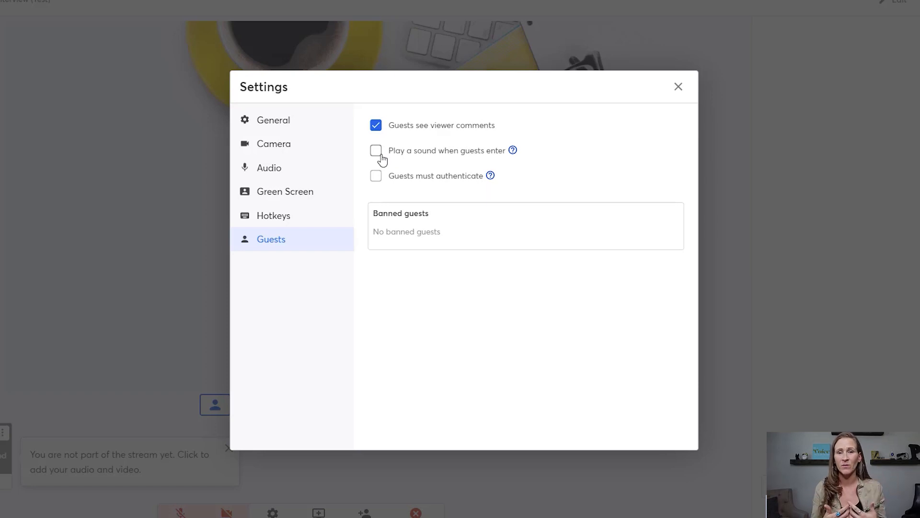
click(376, 150)
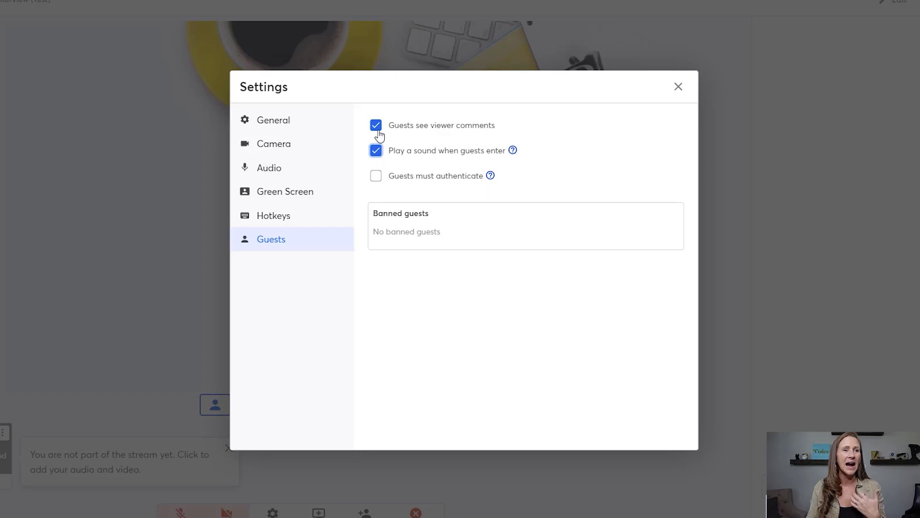
mouse_move(460, 138)
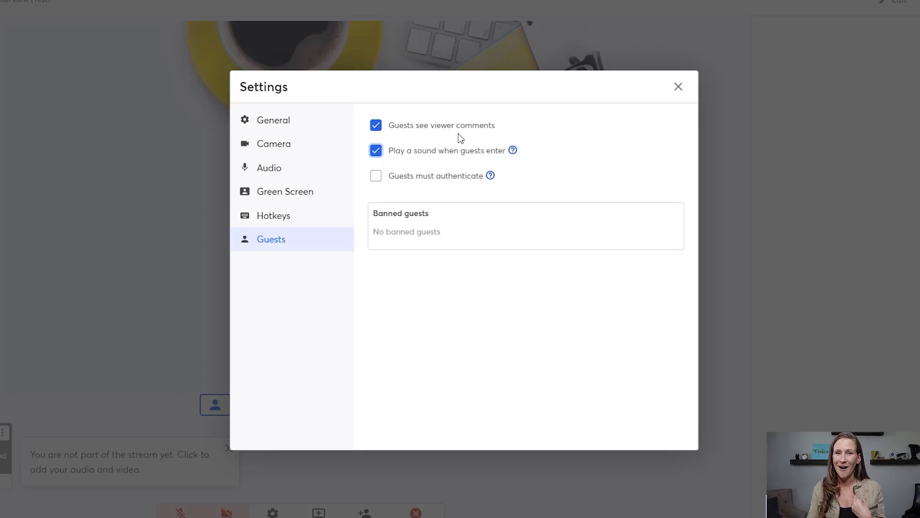
mouse_move(519, 163)
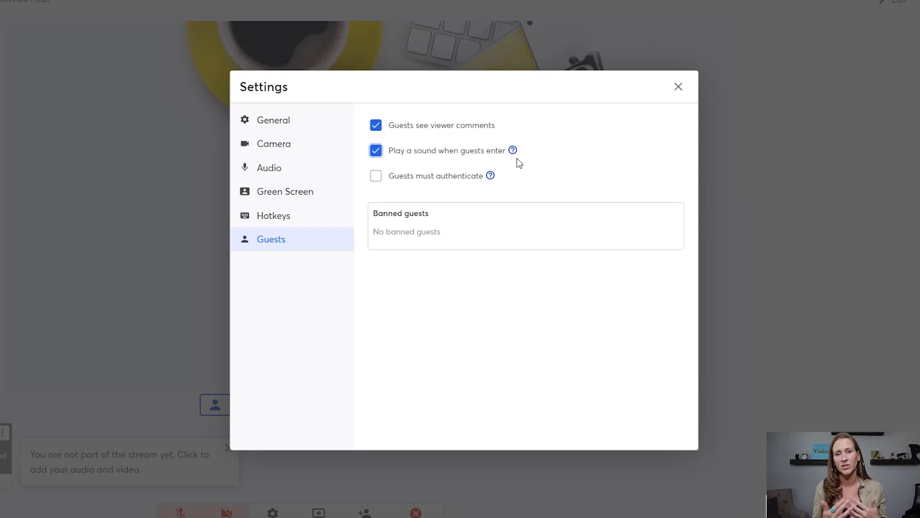
mouse_move(376, 177)
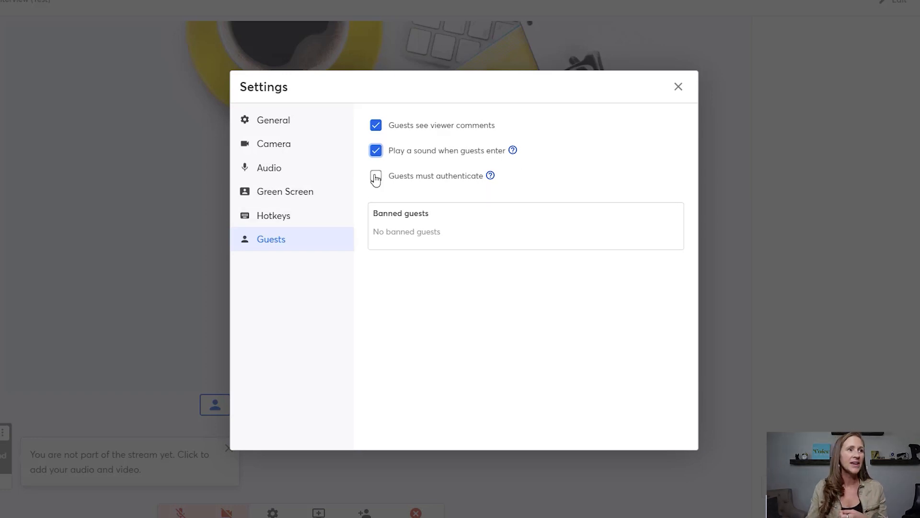